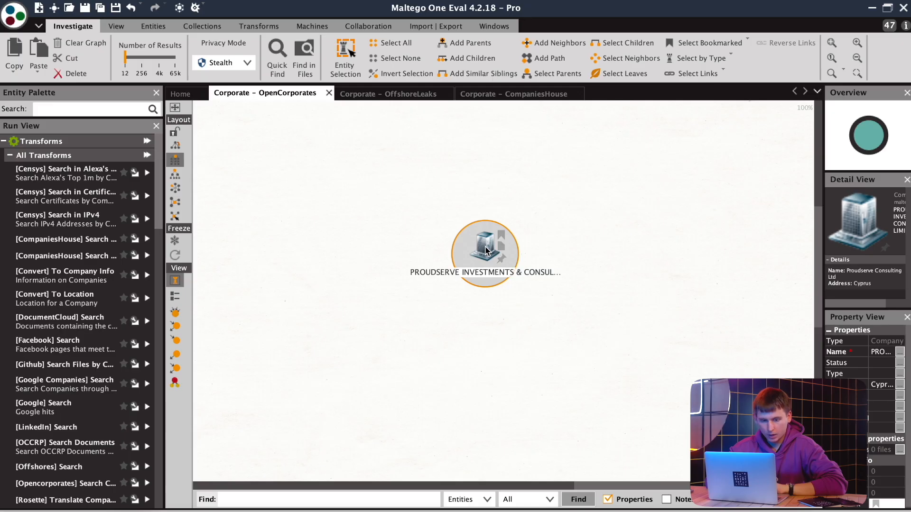
{"action": "mouse_move", "coordinate": [465, 254]}
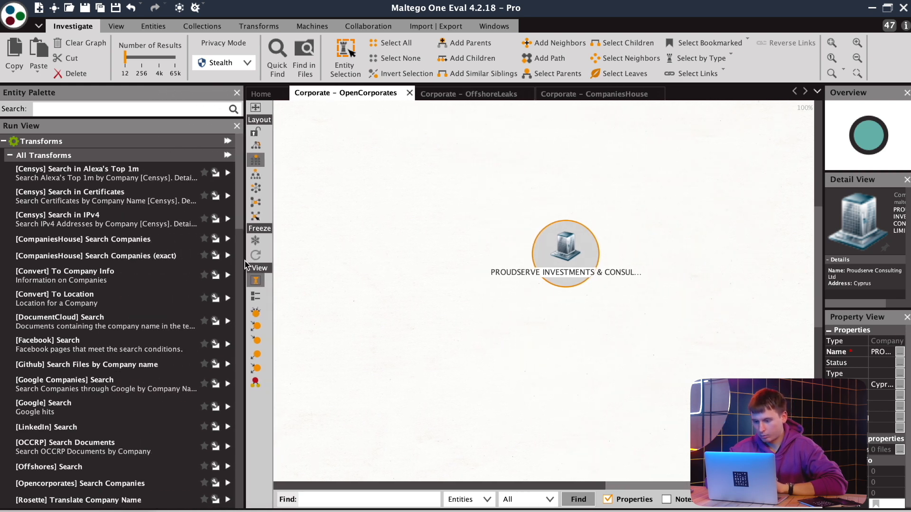
{"action": "mouse_move", "coordinate": [535, 247]}
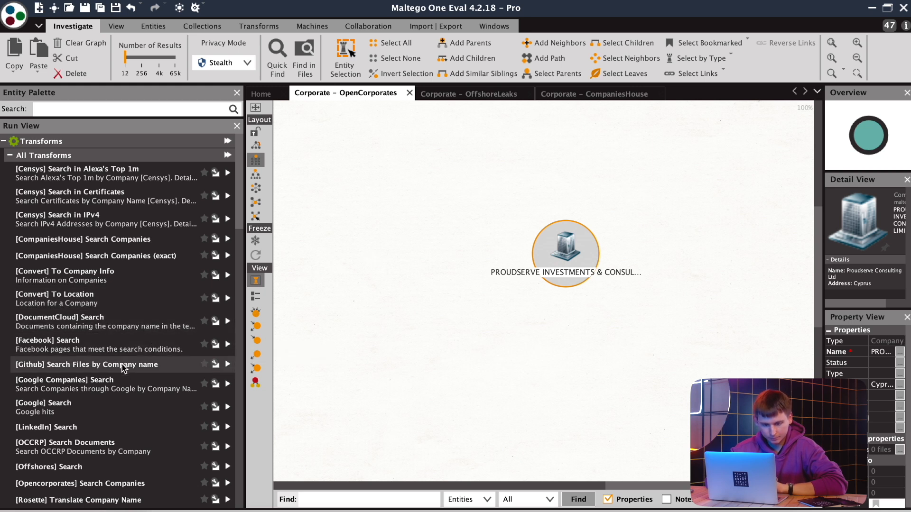
Step: Search OpenCorporates for the company and select the matched result to expand officers, address and country
{"action": "scroll", "scroll_direction": "down", "scroll_amount": 3}
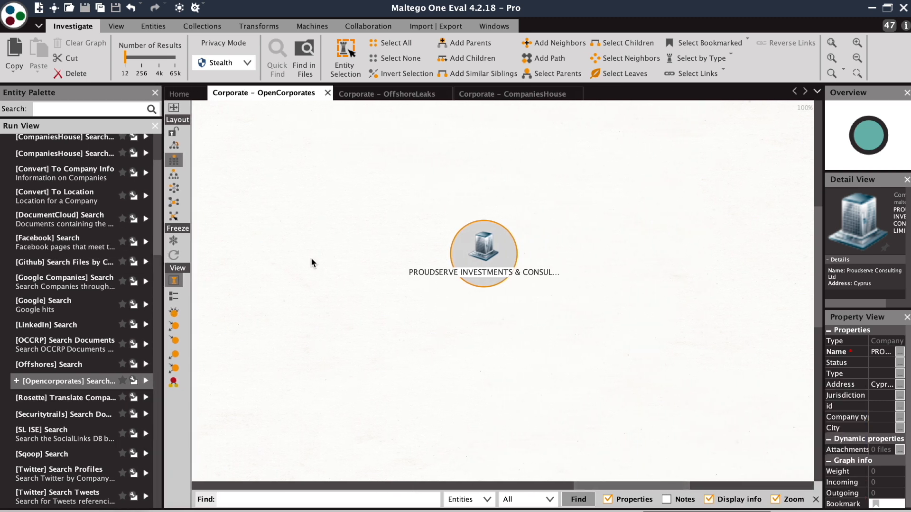
{"action": "left_click", "coordinate": [146, 381]}
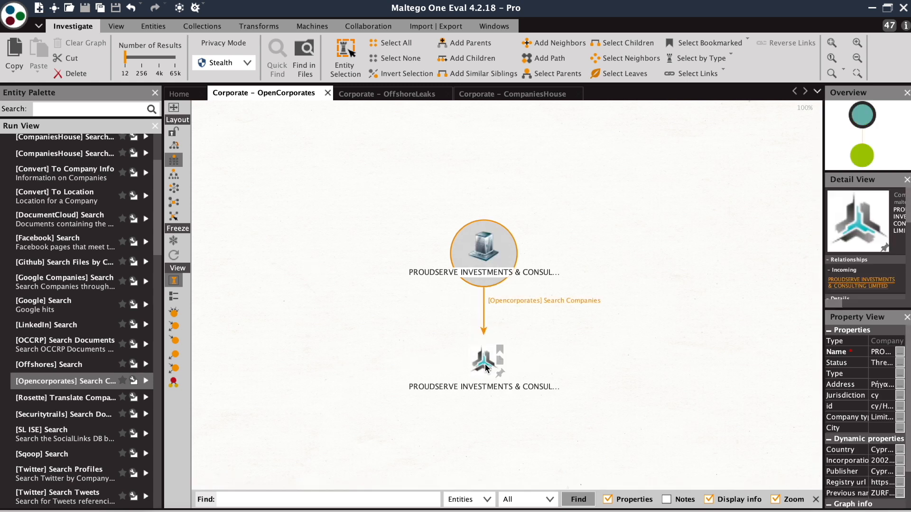
{"action": "left_click", "coordinate": [483, 360]}
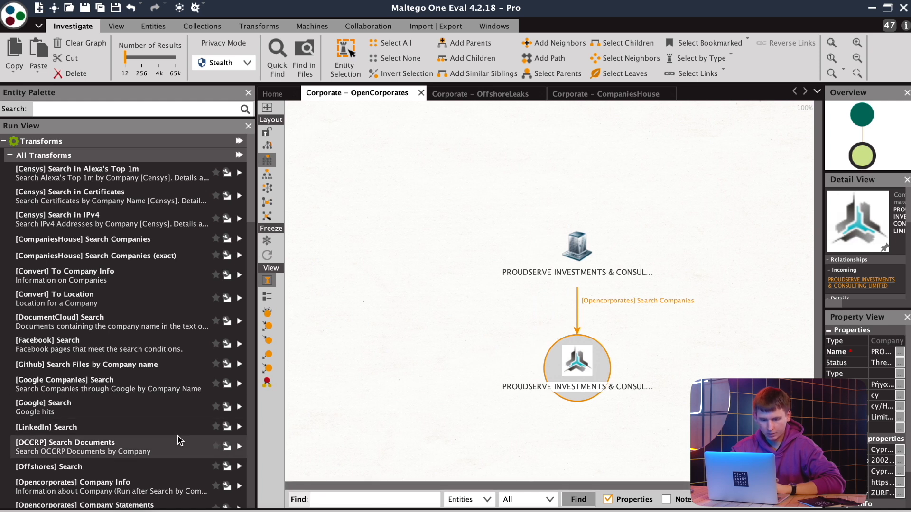
{"action": "scroll", "scroll_direction": "down", "scroll_amount": 3}
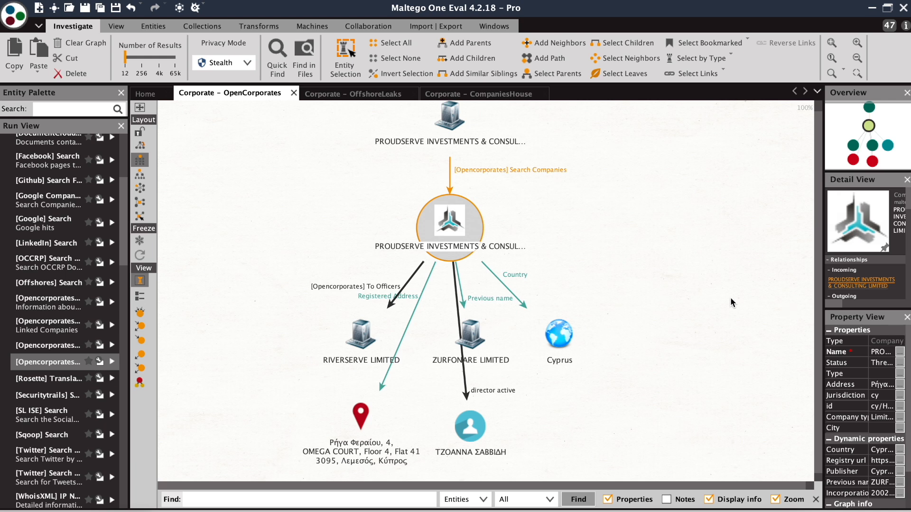
{"action": "left_click", "coordinate": [360, 333]}
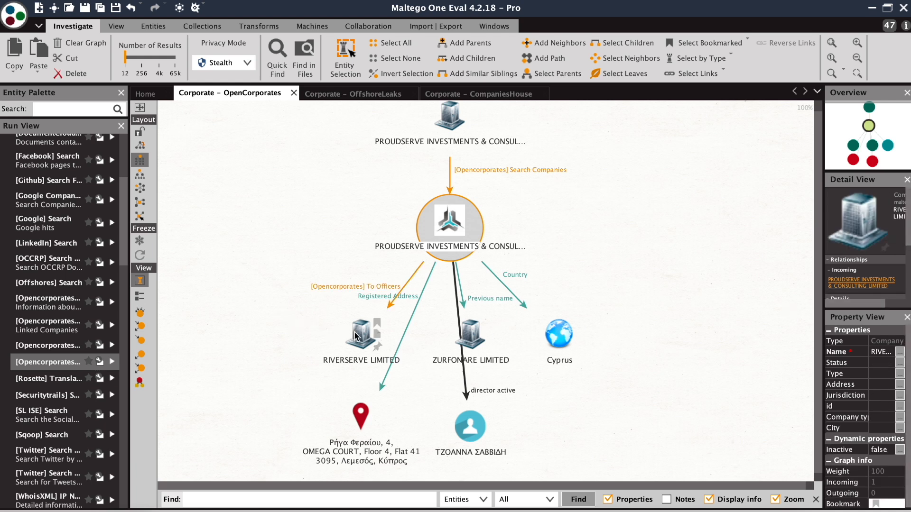
{"action": "left_click", "coordinate": [360, 336]}
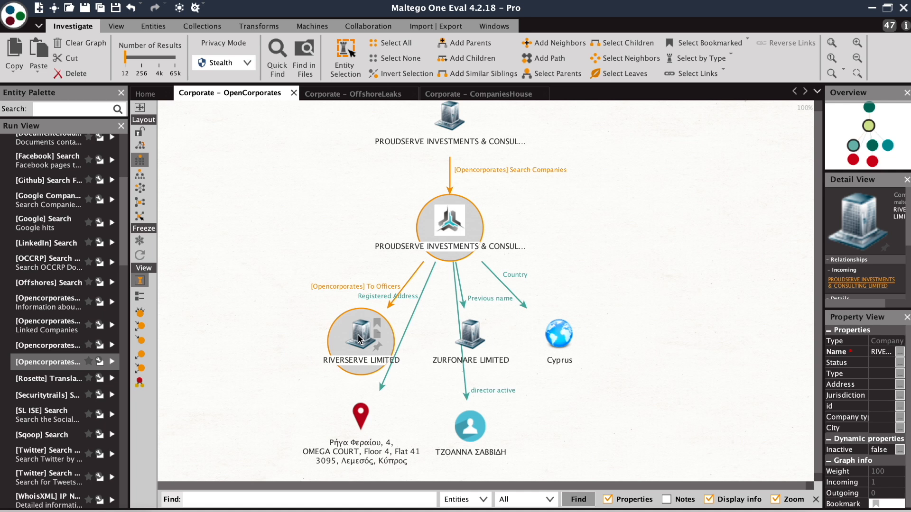
{"action": "left_click", "coordinate": [469, 425]}
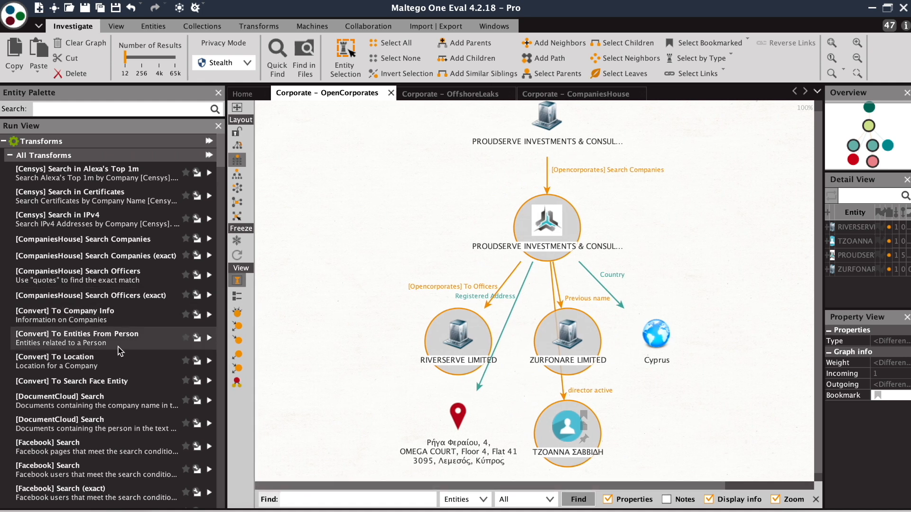
{"action": "scroll", "scroll_direction": "down", "scroll_amount": 3}
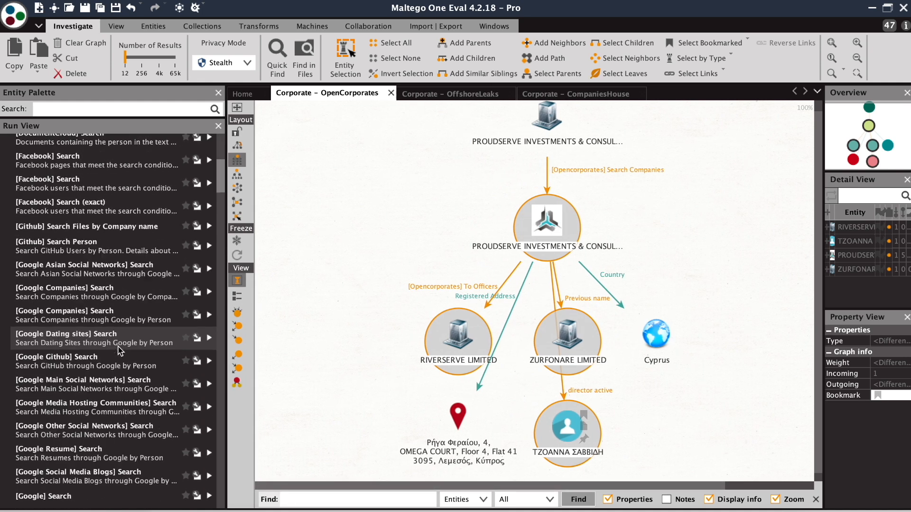
{"action": "scroll", "scroll_direction": "down", "scroll_amount": 3}
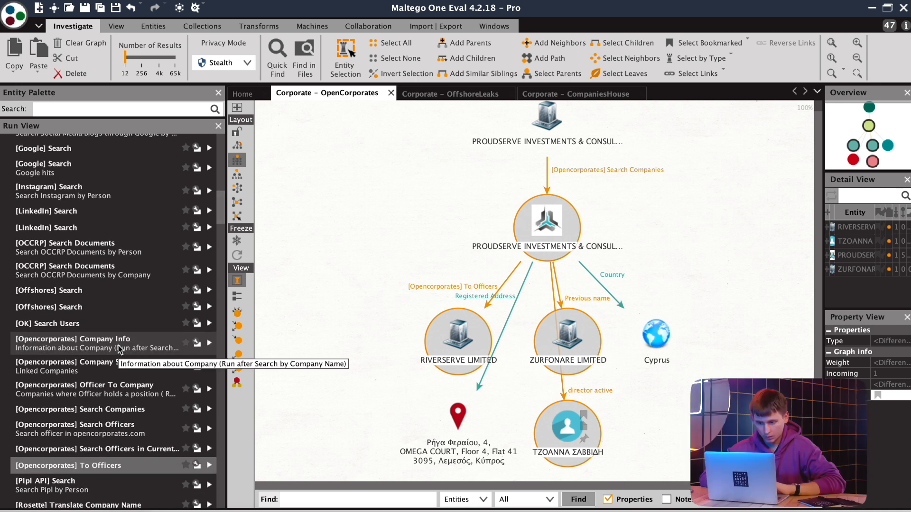
{"action": "mouse_move", "coordinate": [120, 386]}
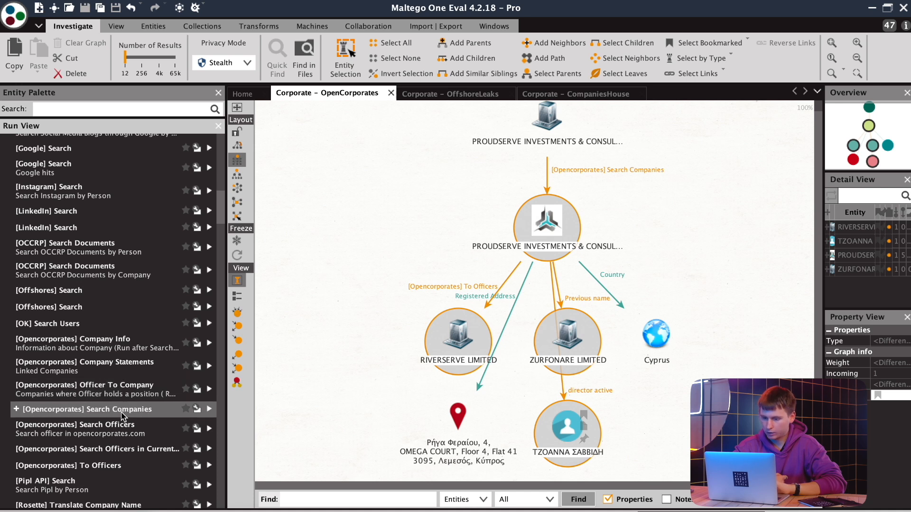
{"action": "mouse_move", "coordinate": [299, 333]}
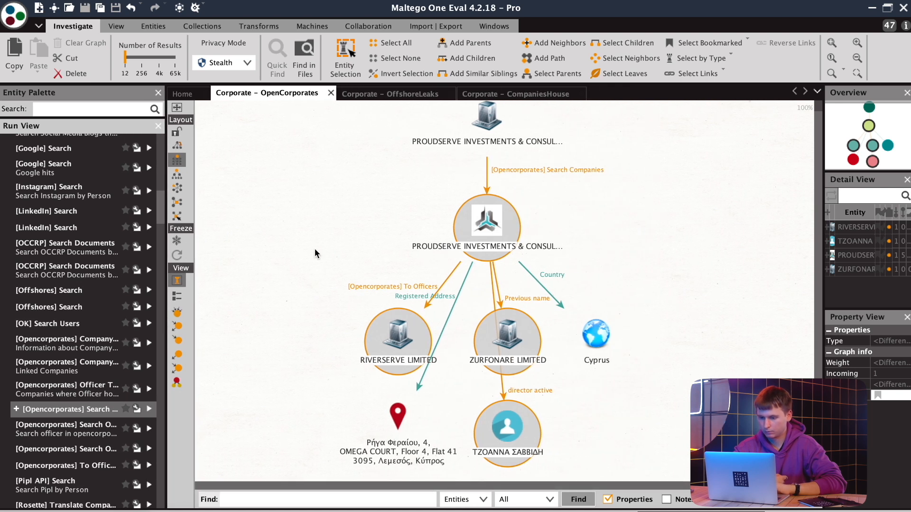
{"action": "mouse_move", "coordinate": [651, 226]}
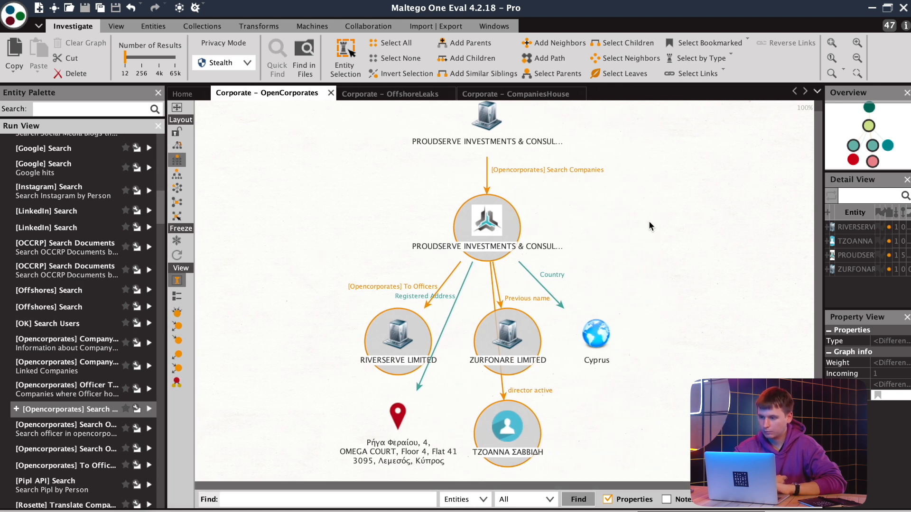
Step: Search OpenCorporates for RIVERSERVE LIMITED and ACTIVE CHARM PROPERTY LIMITED and select the matches
{"action": "left_click", "coordinate": [856, 59]}
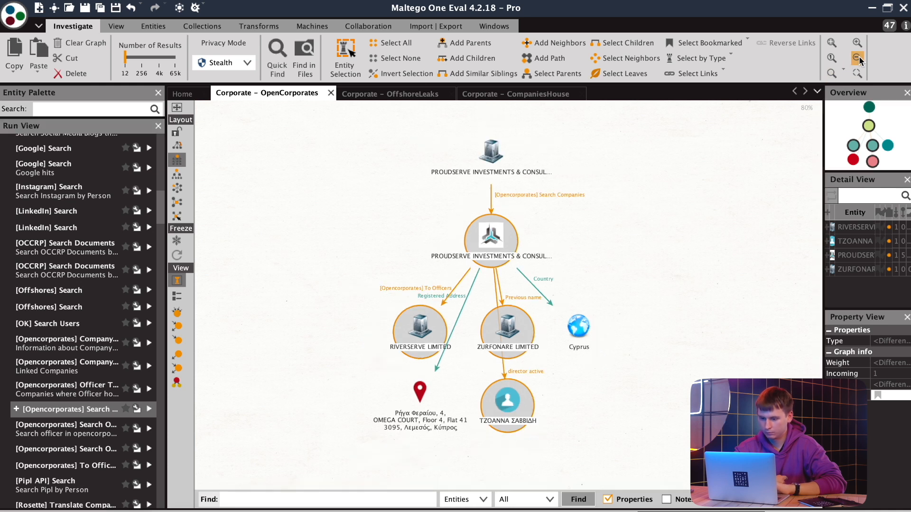
{"action": "mouse_move", "coordinate": [755, 173]}
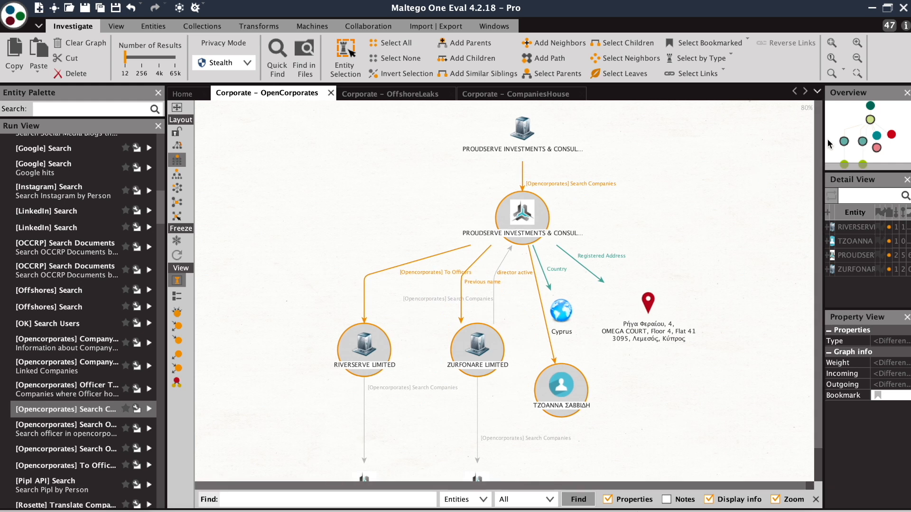
{"action": "mouse_move", "coordinate": [850, 123]}
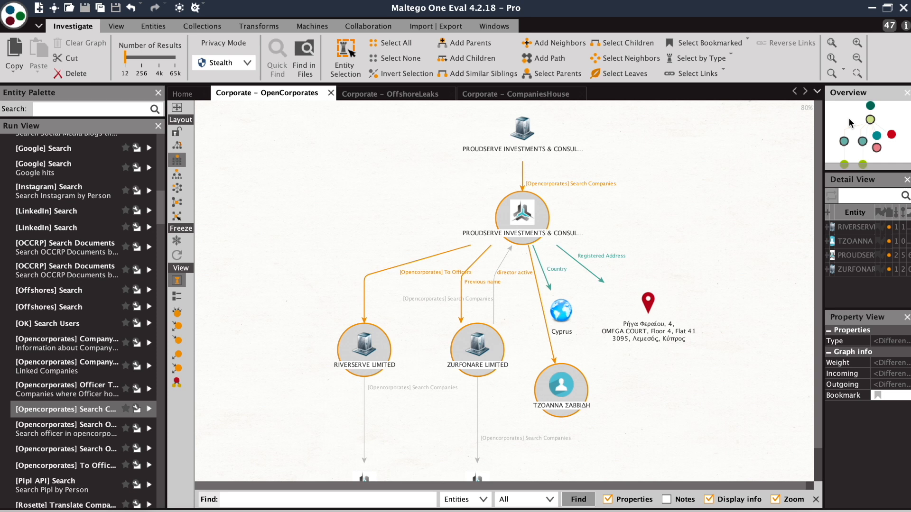
{"action": "scroll", "scroll_direction": "down", "scroll_amount": 3}
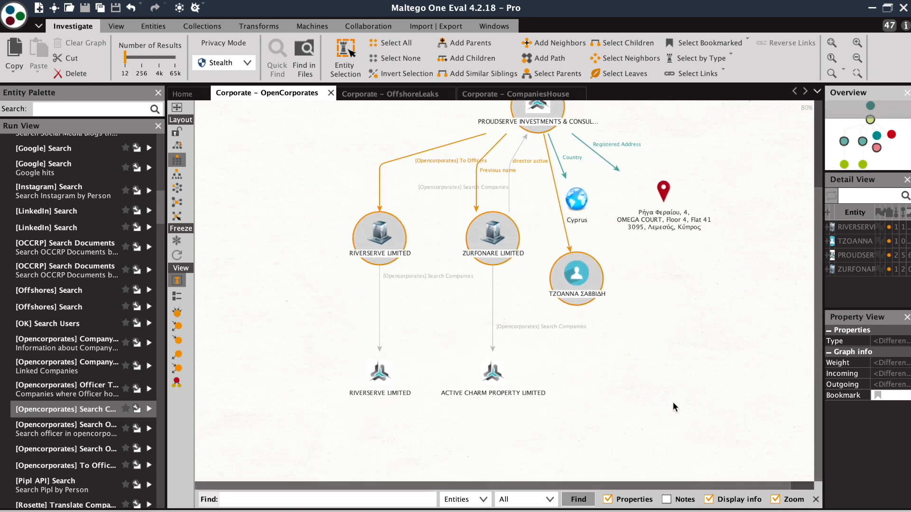
{"action": "left_click", "coordinate": [379, 373]}
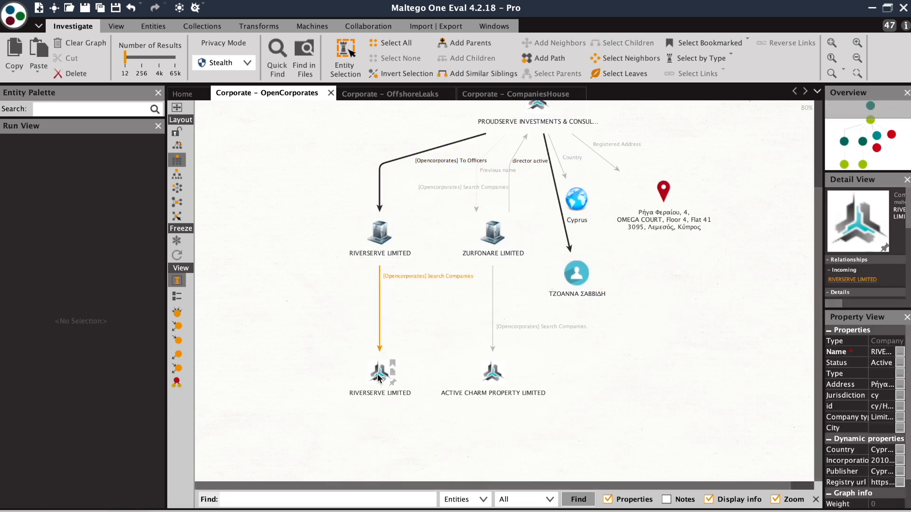
{"action": "left_click", "coordinate": [493, 375]}
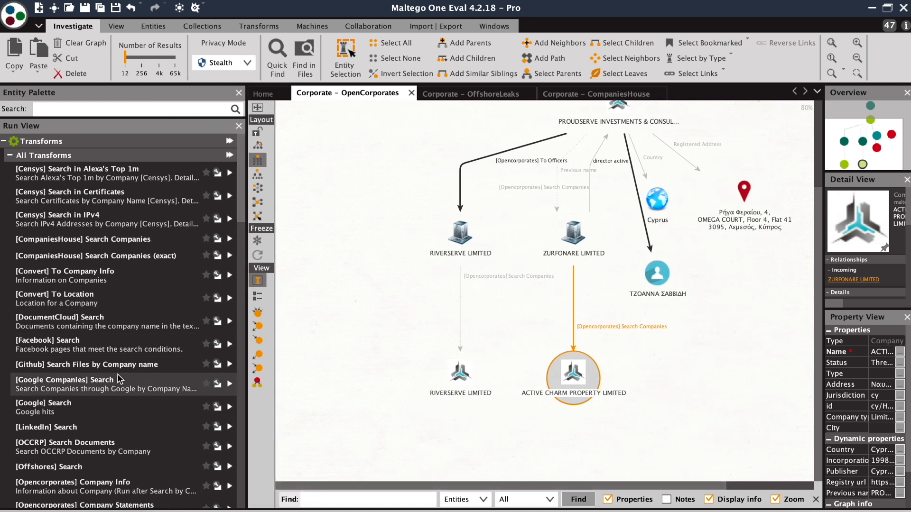
Step: Expand ACTIVE CHARM PROPERTY LIMITED's details, then select the related companies and officer person
{"action": "scroll", "scroll_direction": "down", "scroll_amount": 3}
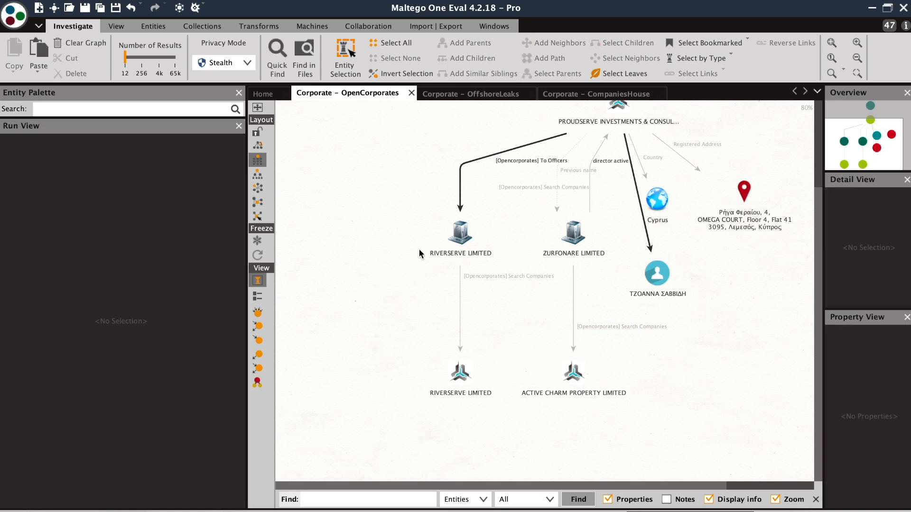
{"action": "left_click", "coordinate": [459, 235]}
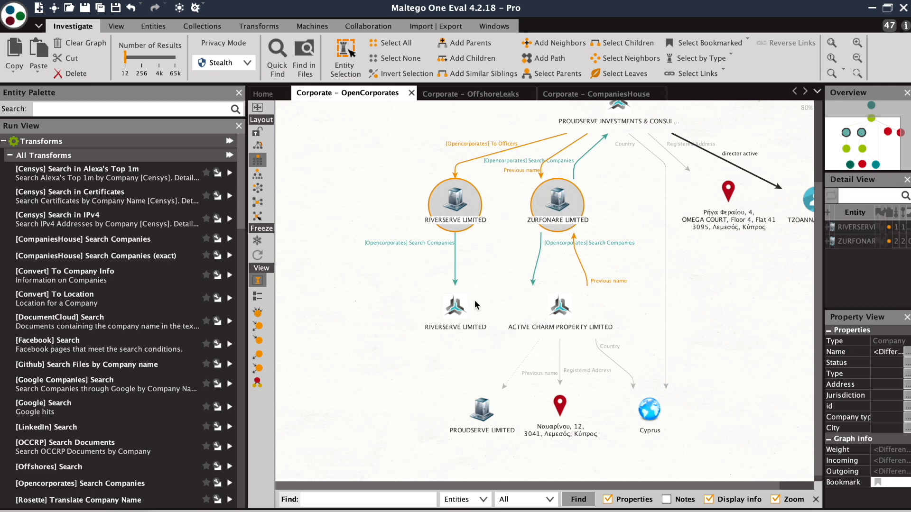
{"action": "left_click", "coordinate": [558, 306]}
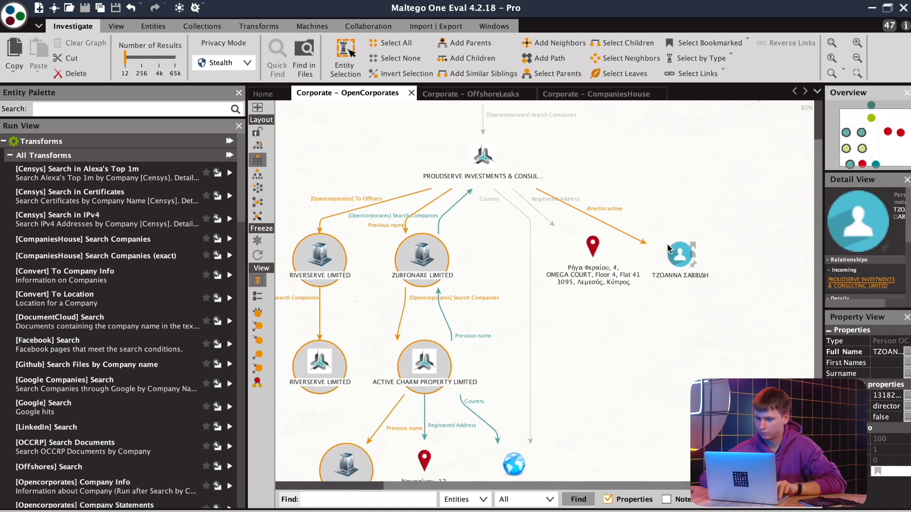
{"action": "left_click", "coordinate": [482, 156]}
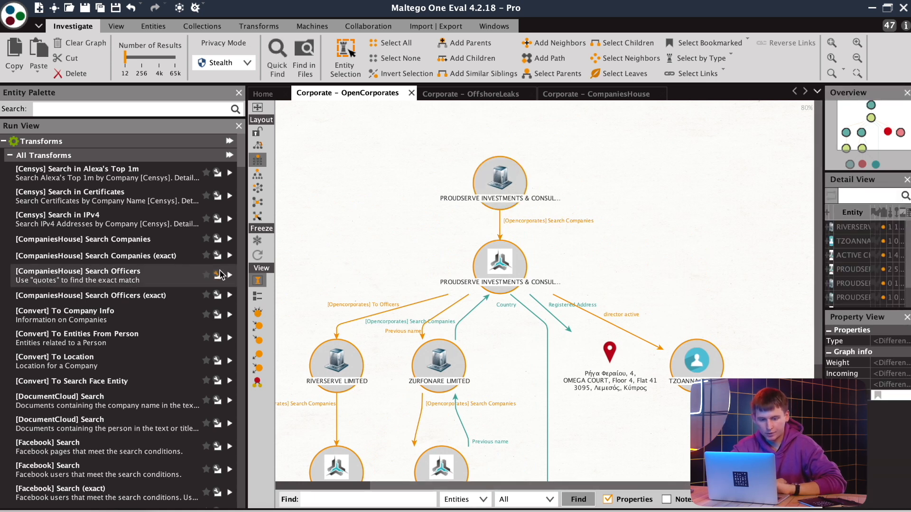
{"action": "mouse_move", "coordinate": [129, 317]}
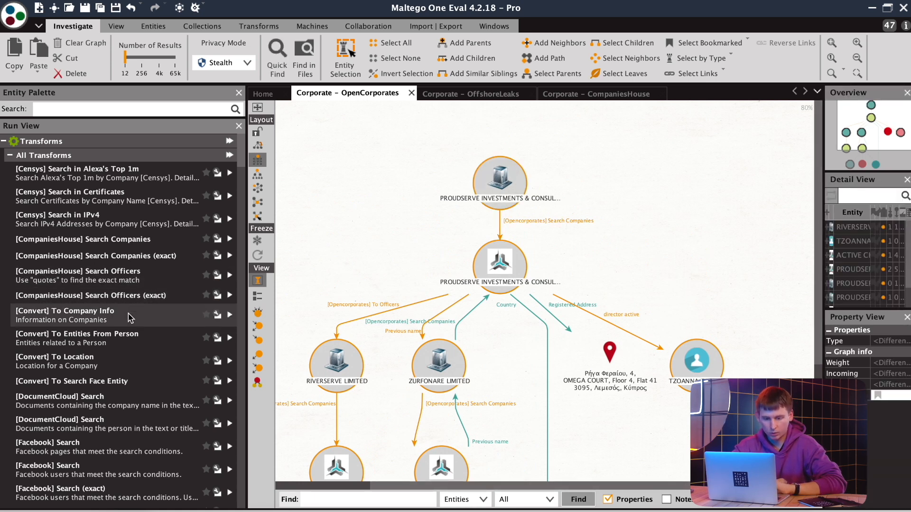
{"action": "scroll", "scroll_direction": "down", "scroll_amount": 3}
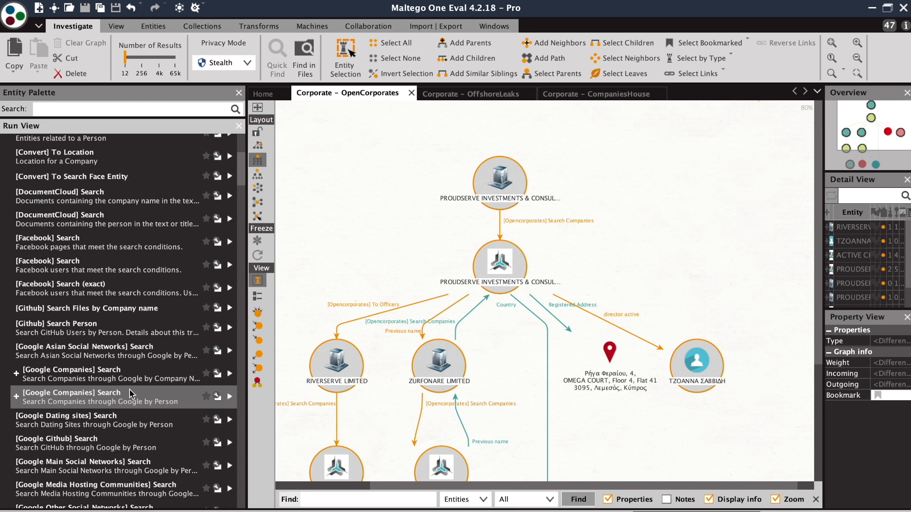
{"action": "left_click", "coordinate": [228, 396]}
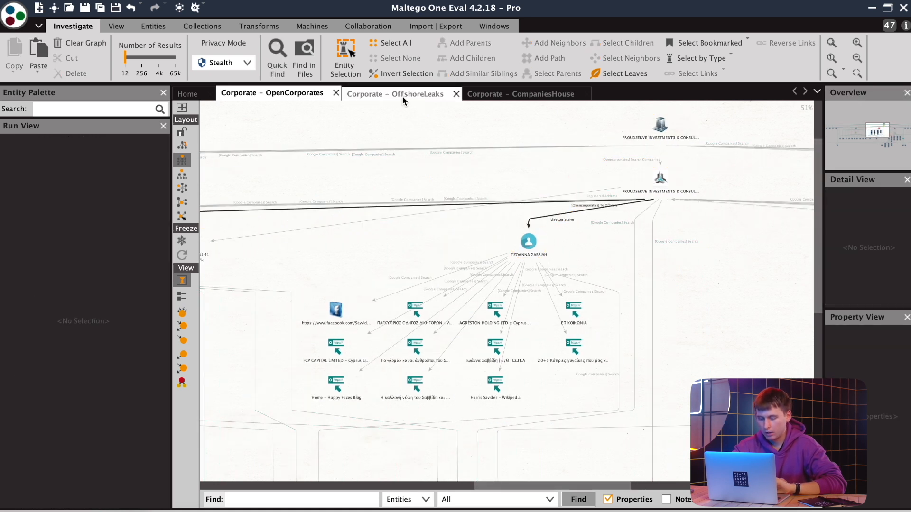
{"action": "left_click", "coordinate": [399, 94]}
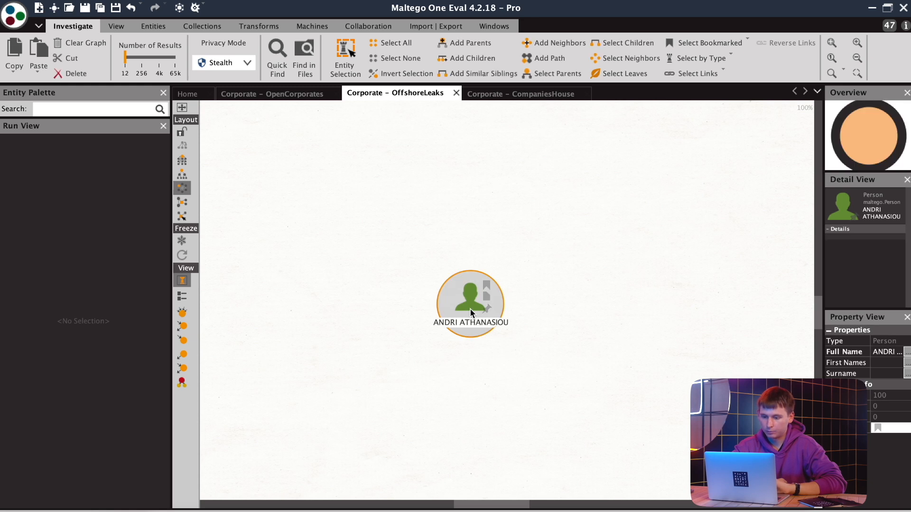
{"action": "left_click", "coordinate": [470, 299]}
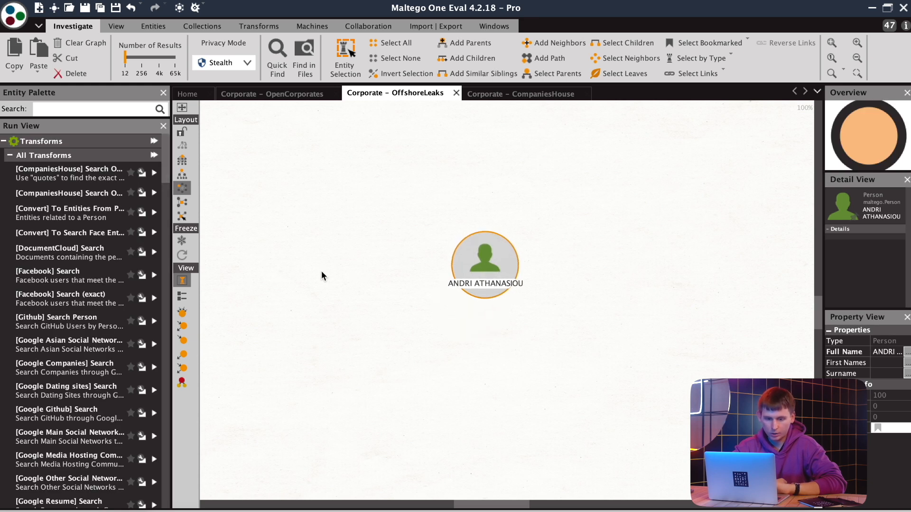
{"action": "mouse_move", "coordinate": [171, 270]}
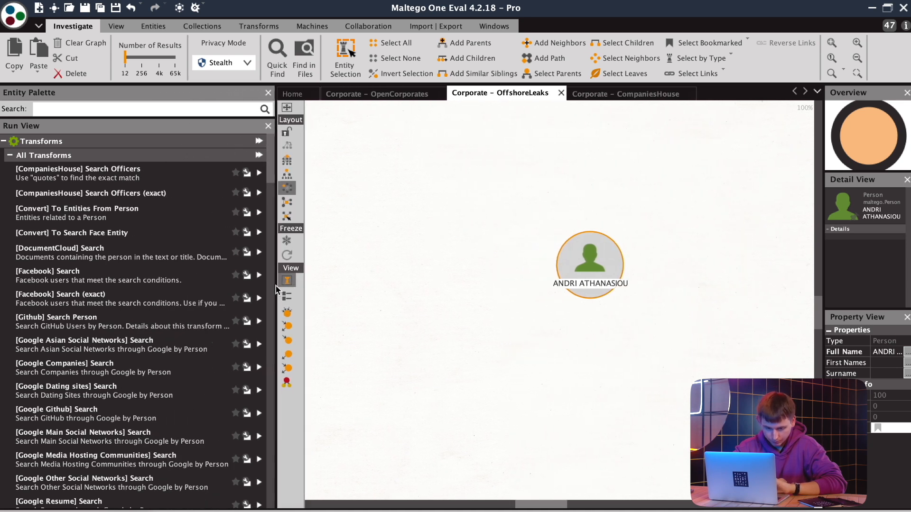
{"action": "scroll", "scroll_direction": "down", "scroll_amount": 3}
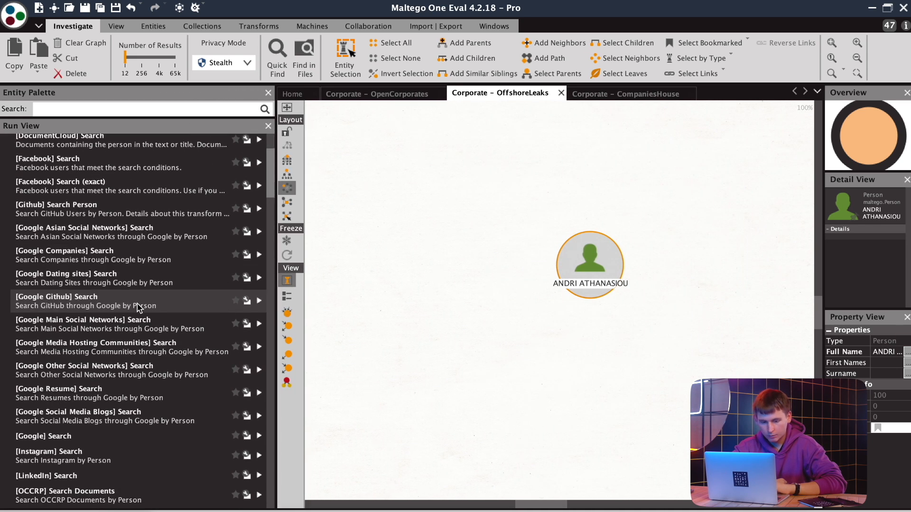
{"action": "scroll", "scroll_direction": "down", "scroll_amount": 3}
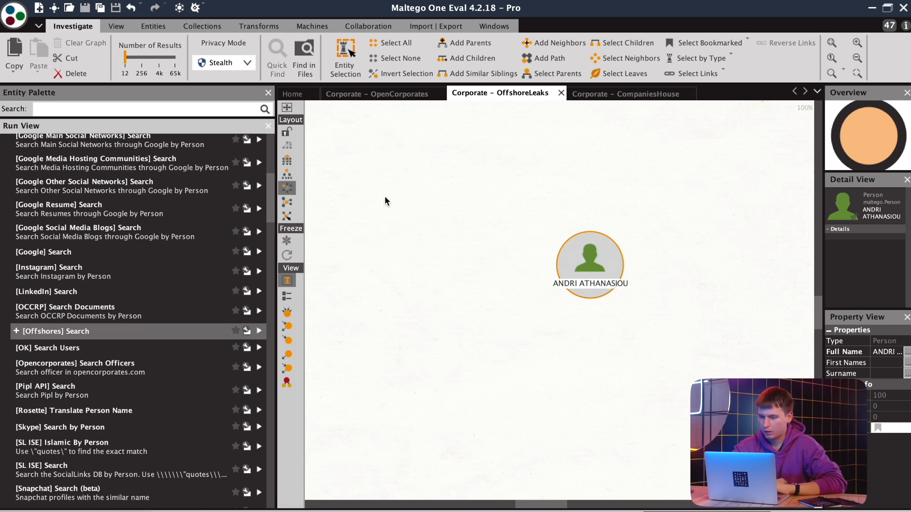
{"action": "left_click", "coordinate": [259, 331]}
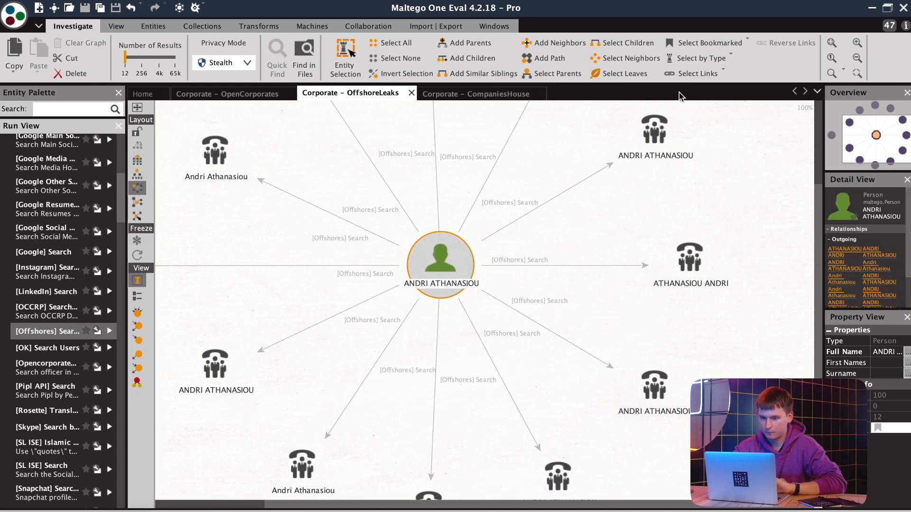
{"action": "mouse_move", "coordinate": [407, 73]}
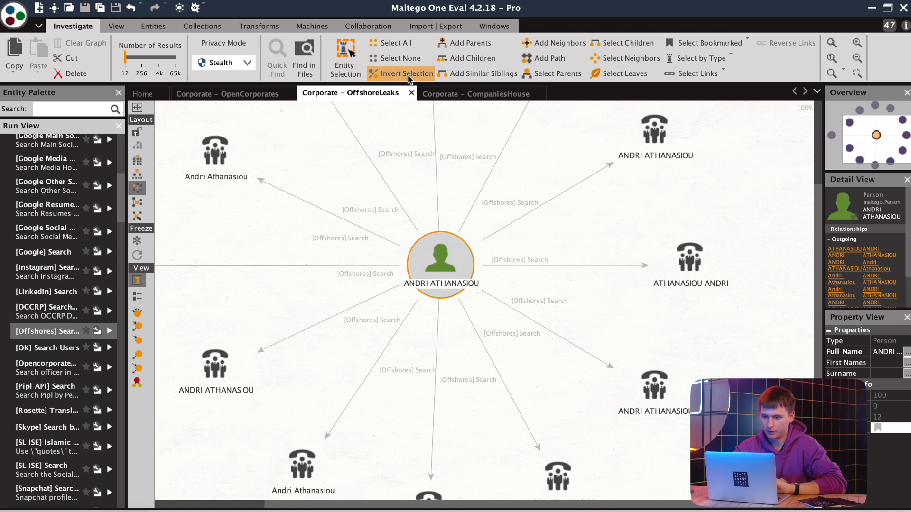
Step: Invert the selection to the found officers and expand their addresses and companies
{"action": "left_click", "coordinate": [405, 73]}
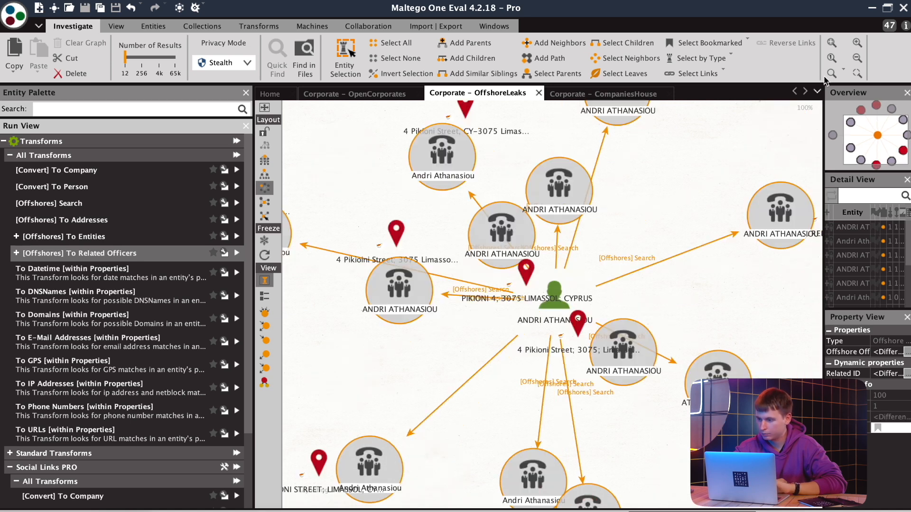
{"action": "left_click", "coordinate": [856, 58]}
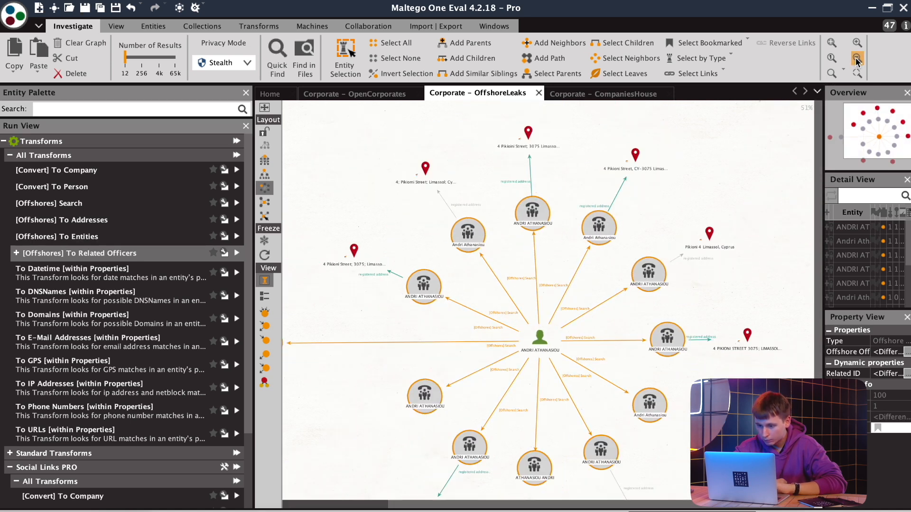
{"action": "left_click", "coordinate": [236, 252]}
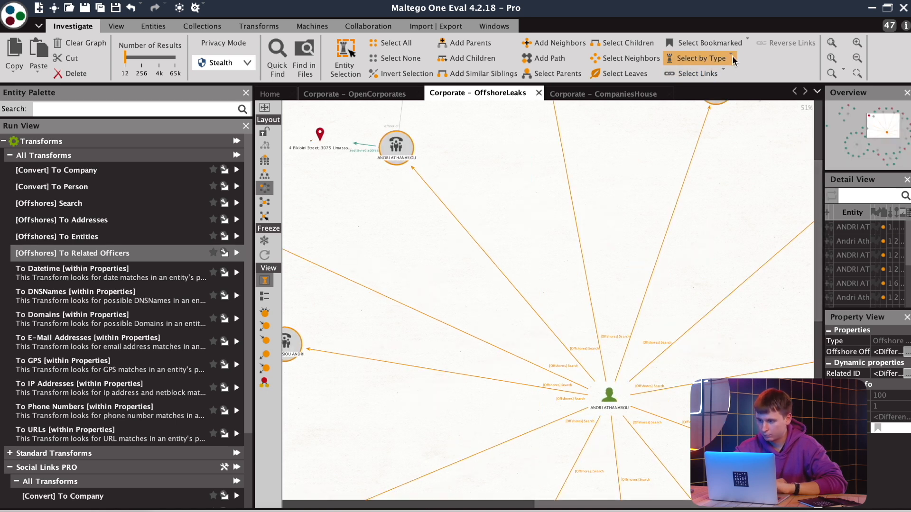
Step: Select all Offshore Address entities via Select by Type and inspect the graph
{"action": "left_click", "coordinate": [697, 57]}
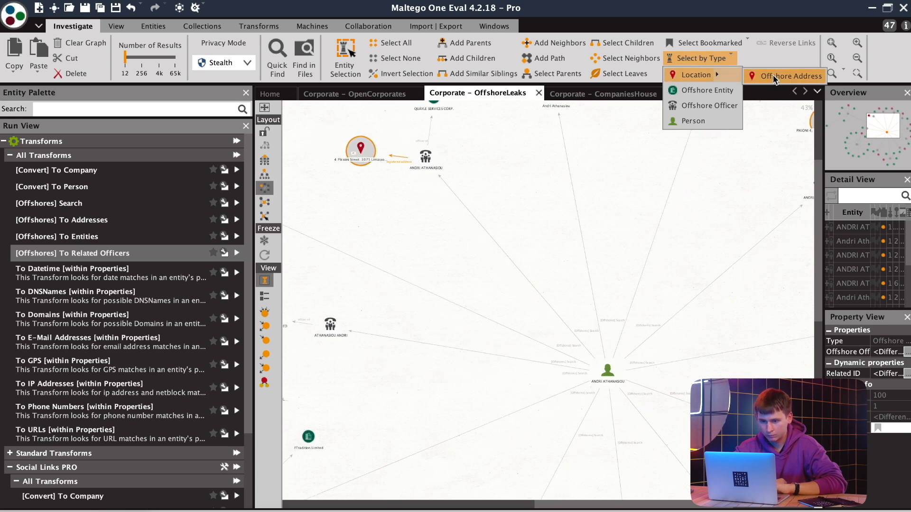
{"action": "left_click", "coordinate": [790, 76]}
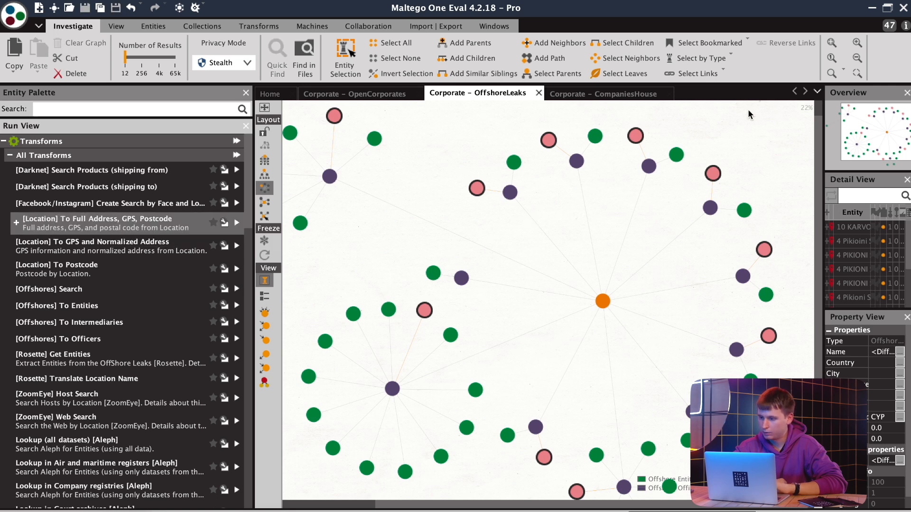
{"action": "left_click", "coordinate": [856, 42]}
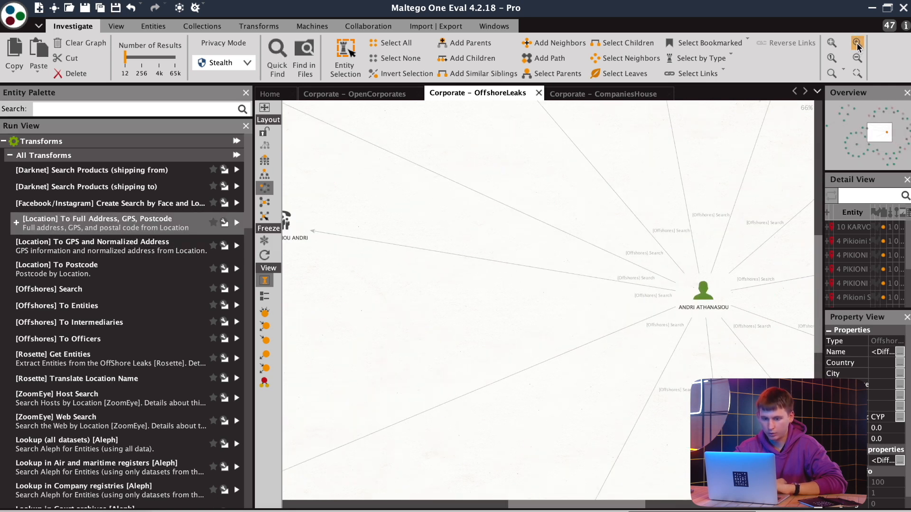
{"action": "left_click", "coordinate": [857, 42]}
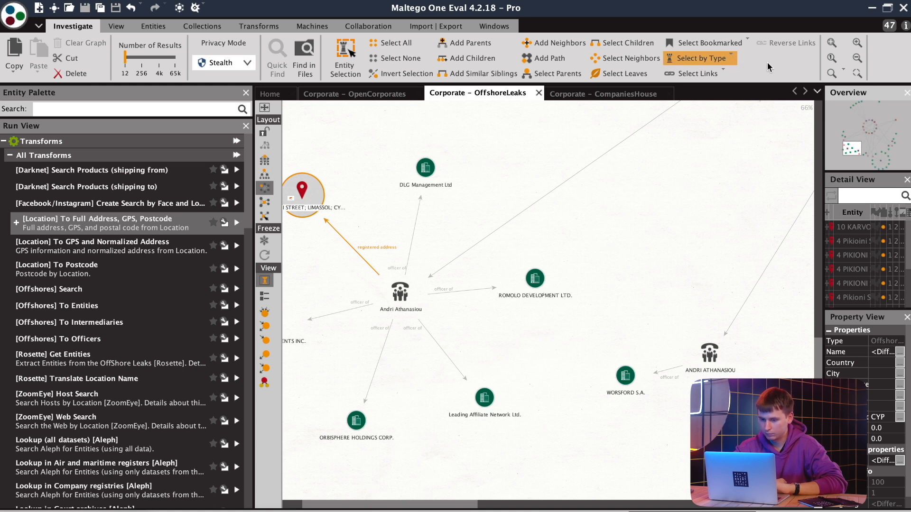
{"action": "left_click", "coordinate": [699, 58]}
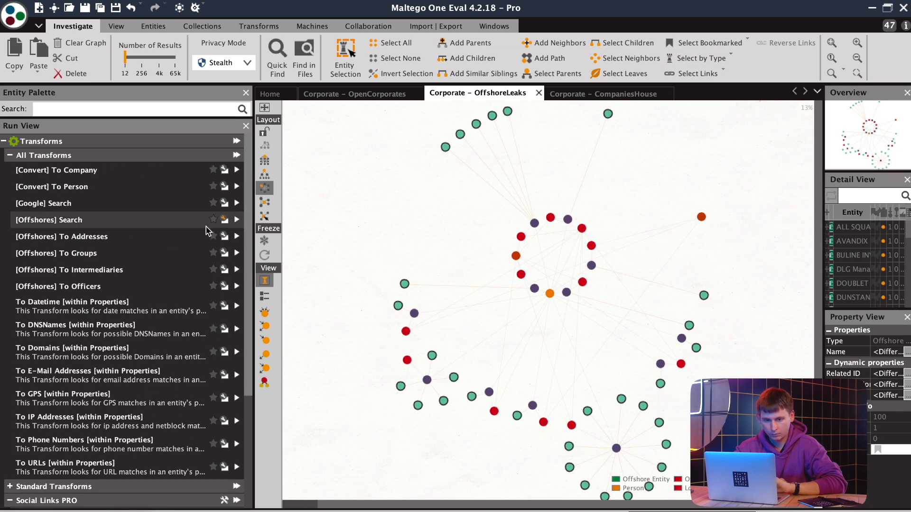
{"action": "mouse_move", "coordinate": [134, 238]}
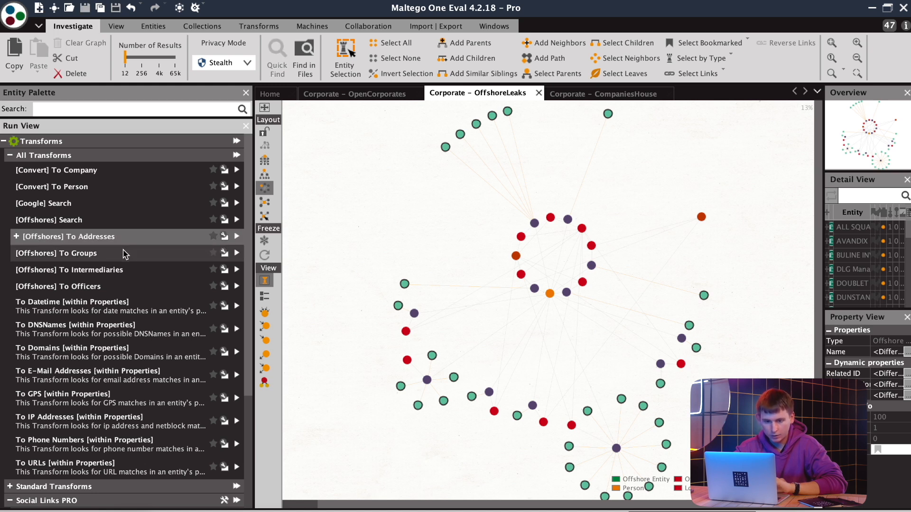
{"action": "mouse_move", "coordinate": [123, 269]}
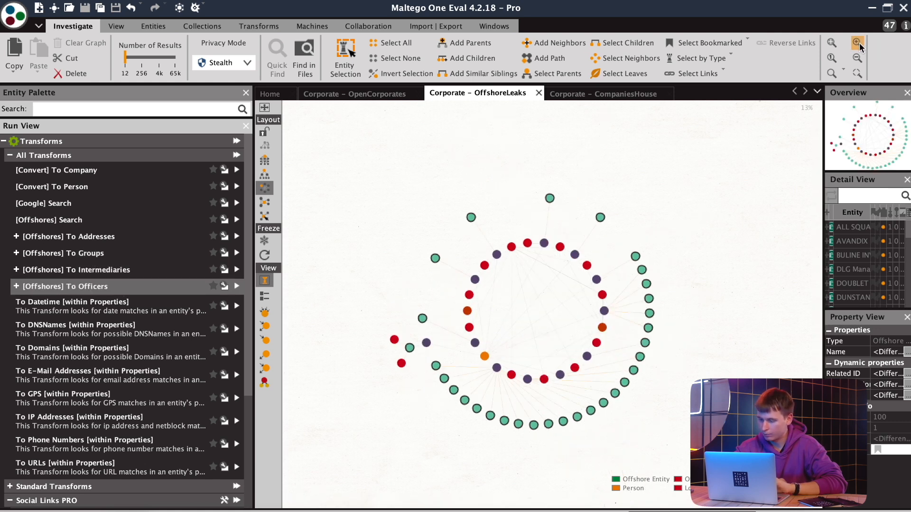
Step: Zoom and navigate the ring of offshore entities, intermediaries and officers to inspect links
{"action": "left_click", "coordinate": [856, 43]}
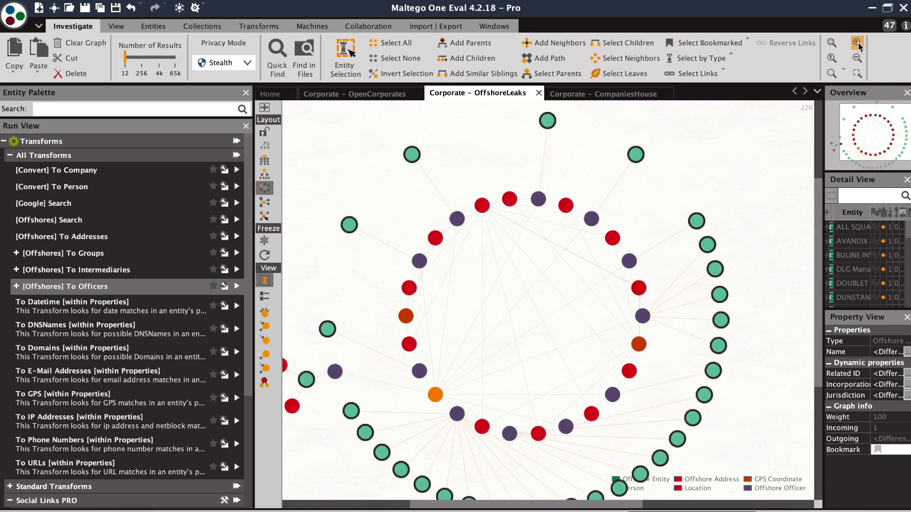
{"action": "left_click", "coordinate": [856, 43]}
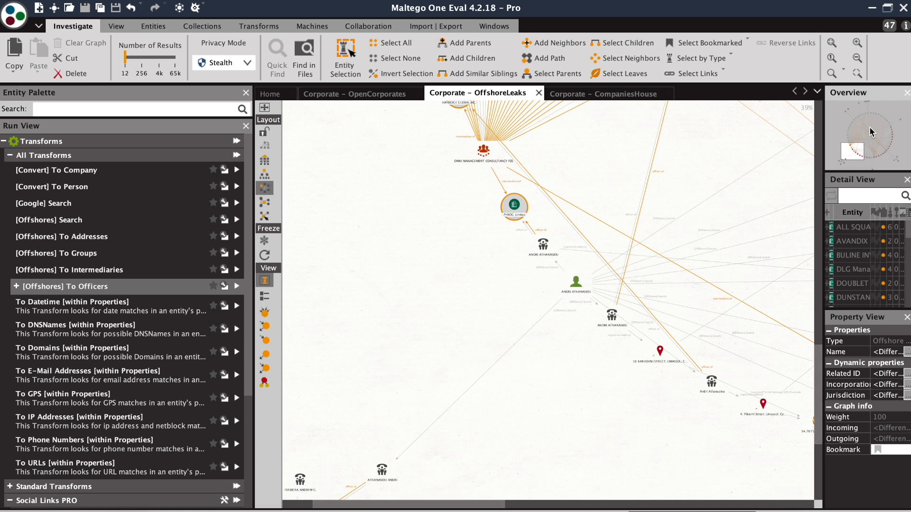
{"action": "left_click", "coordinate": [858, 62]}
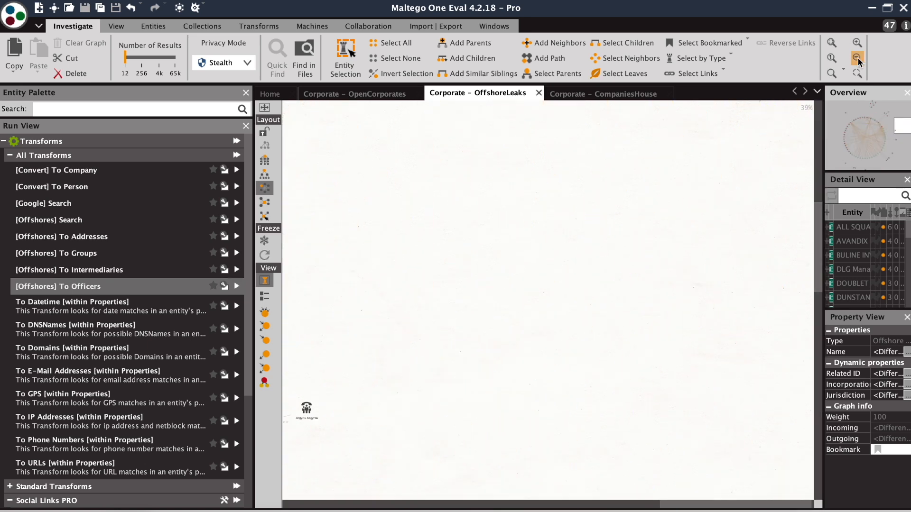
{"action": "left_click", "coordinate": [857, 61]}
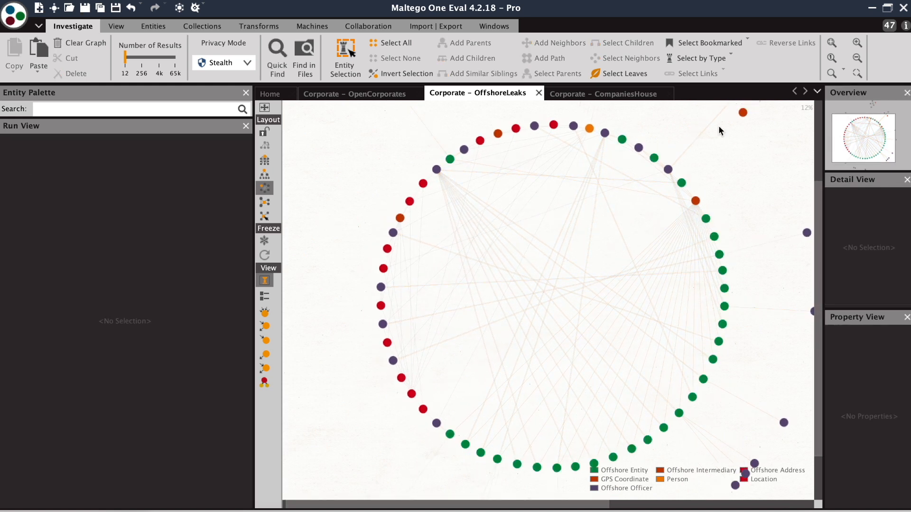
Step: Resize entities by different graph rankings and inspect an officer and an intermediary
{"action": "left_click", "coordinate": [435, 169]}
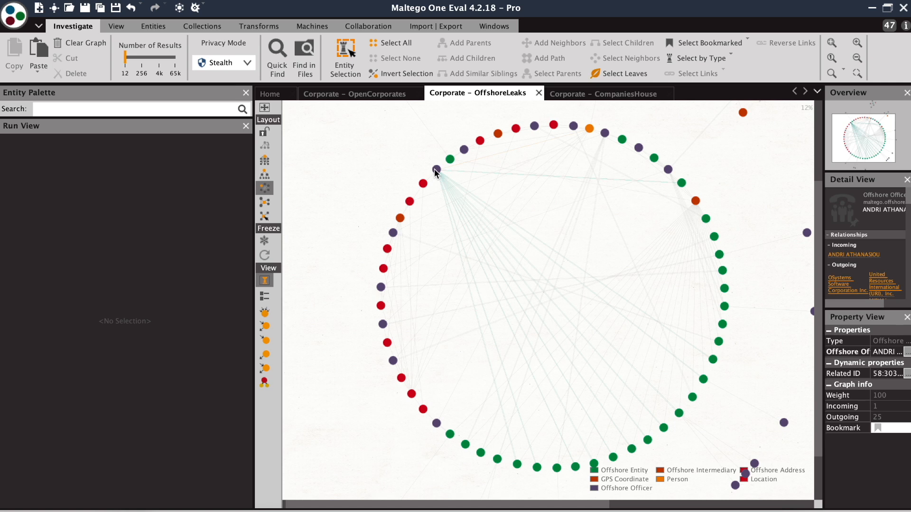
{"action": "mouse_move", "coordinate": [437, 171]}
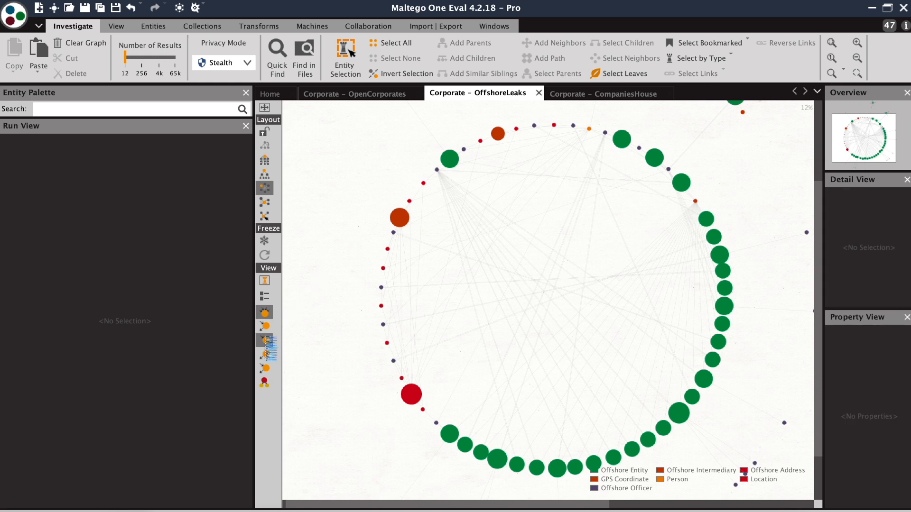
{"action": "left_click", "coordinate": [264, 353]}
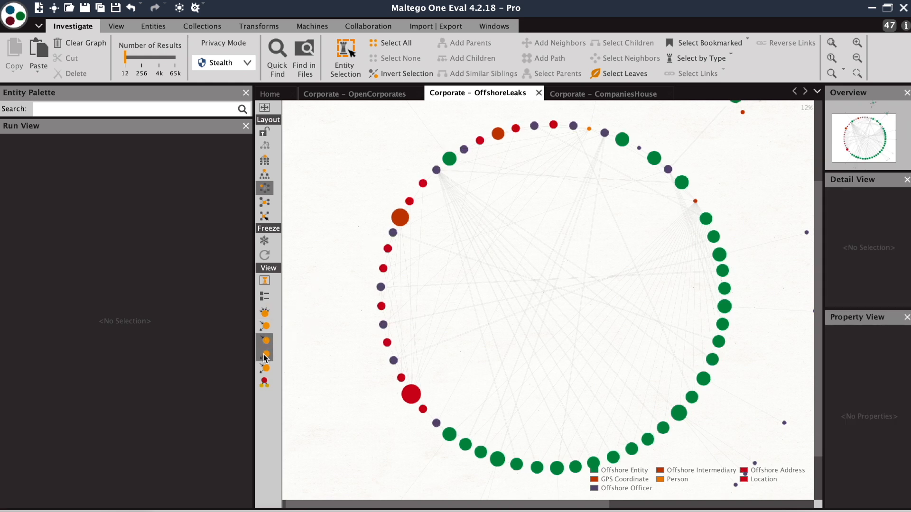
{"action": "left_click", "coordinate": [695, 202]}
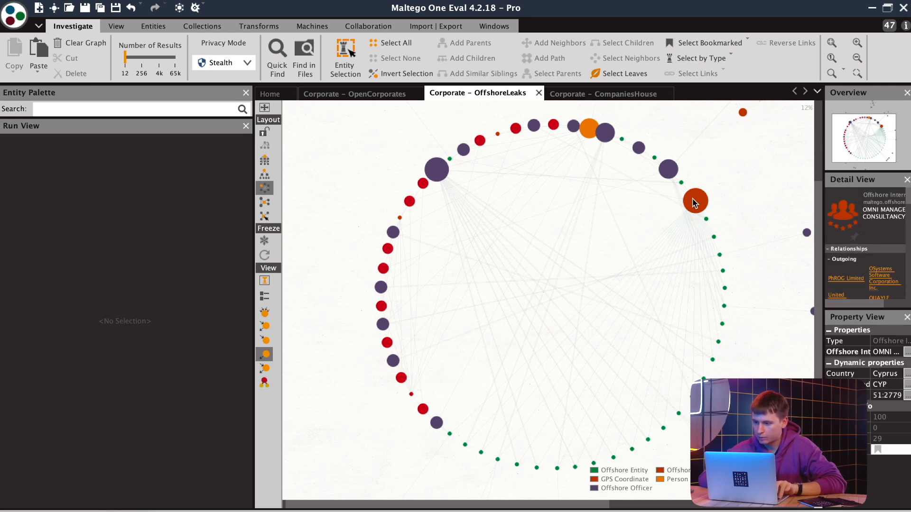
{"action": "left_click", "coordinate": [434, 169]}
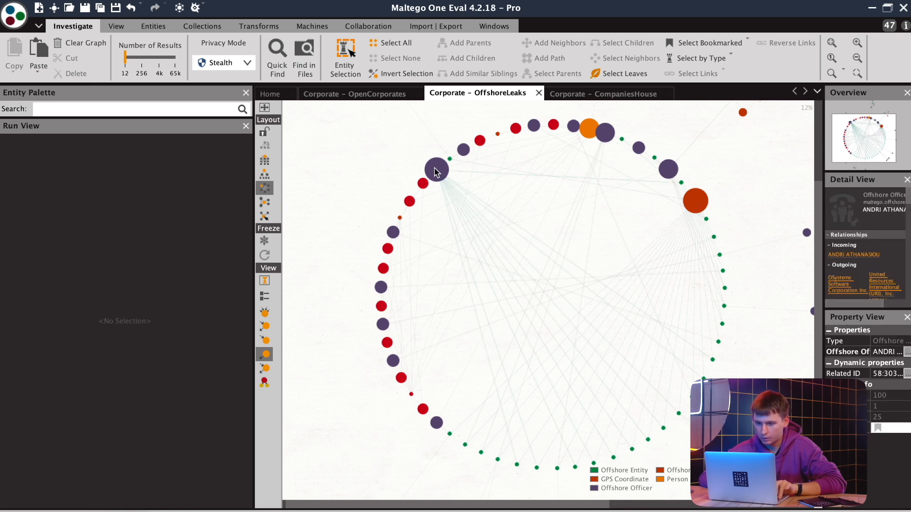
Step: Check the large officer's details, restore Normal sizing and bring up Select by Type
{"action": "left_click", "coordinate": [695, 202]}
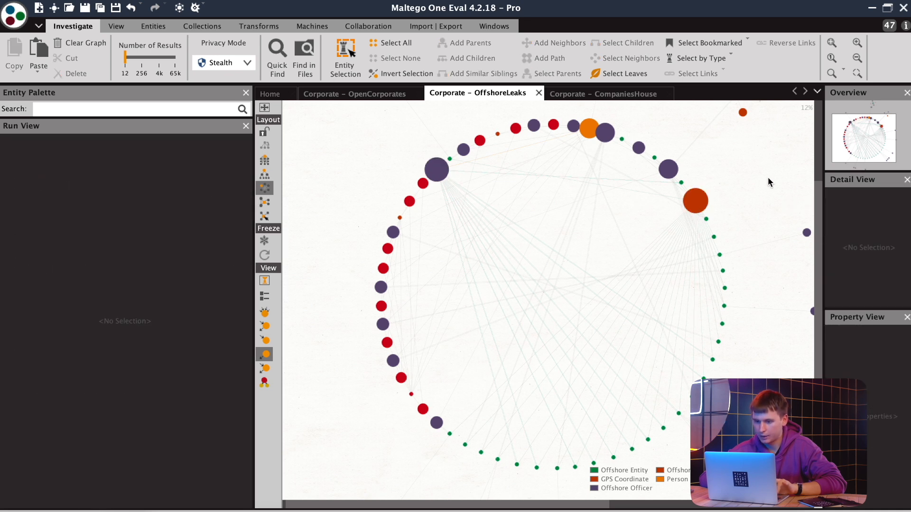
{"action": "left_click", "coordinate": [264, 281]}
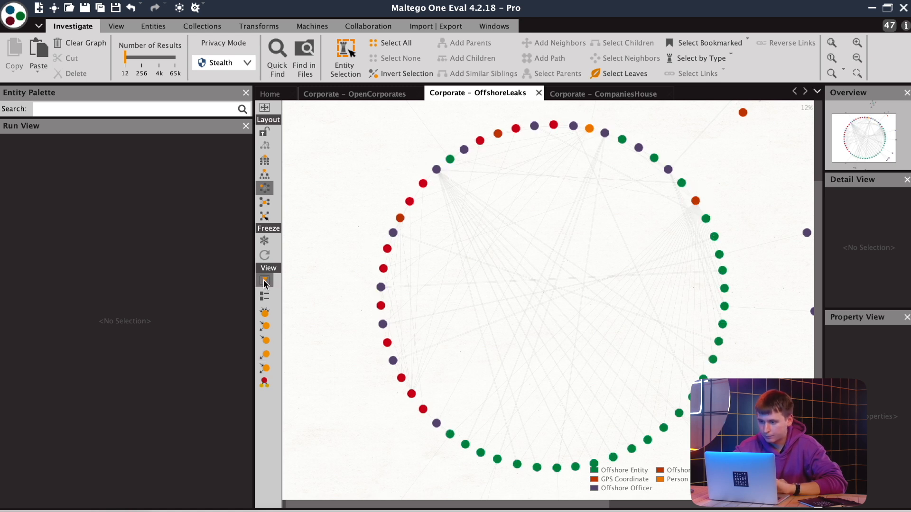
{"action": "left_click", "coordinate": [698, 58]}
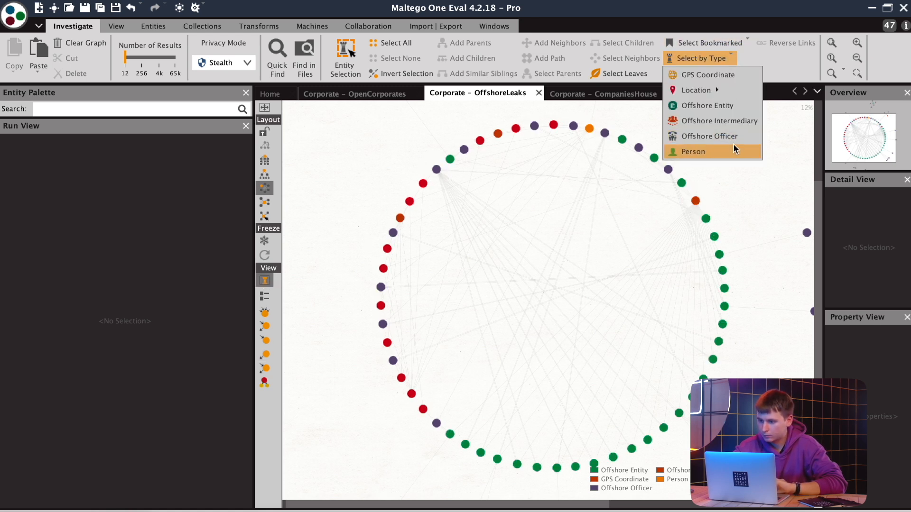
{"action": "left_click", "coordinate": [692, 152]}
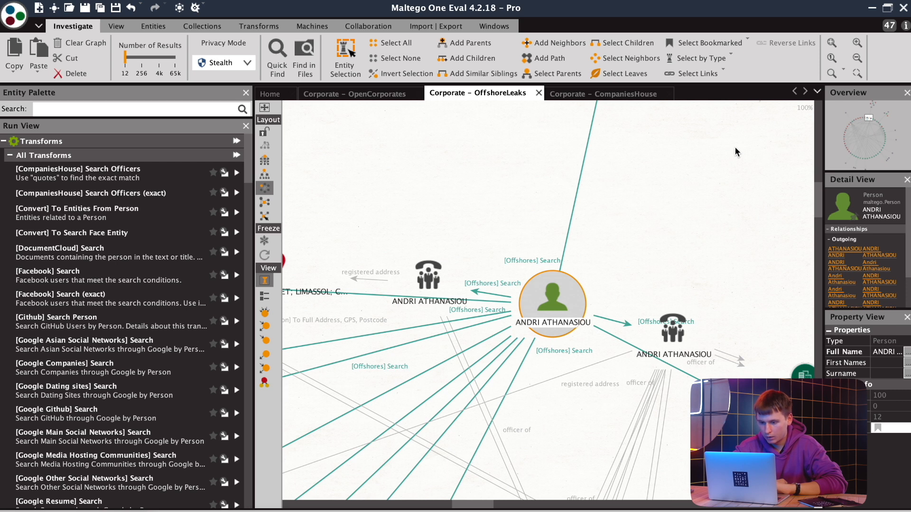
{"action": "mouse_move", "coordinate": [390, 222]}
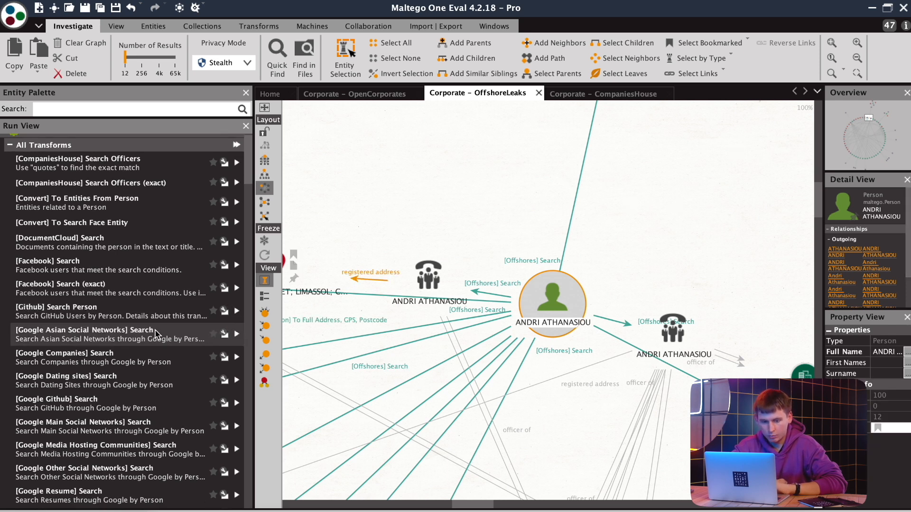
{"action": "scroll", "scroll_direction": "down", "scroll_amount": 3}
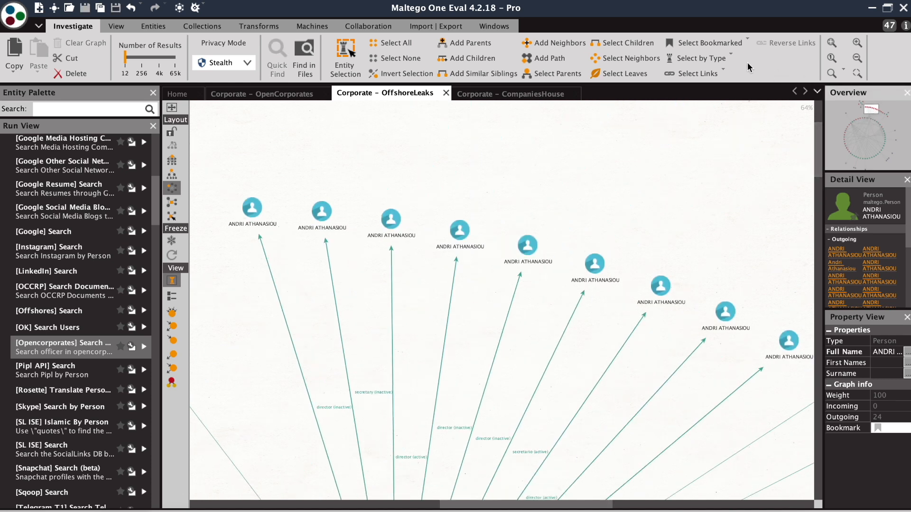
Step: Select every Person OC entity and run [Opencorporates] Officer companies on them
{"action": "left_click", "coordinate": [699, 58]}
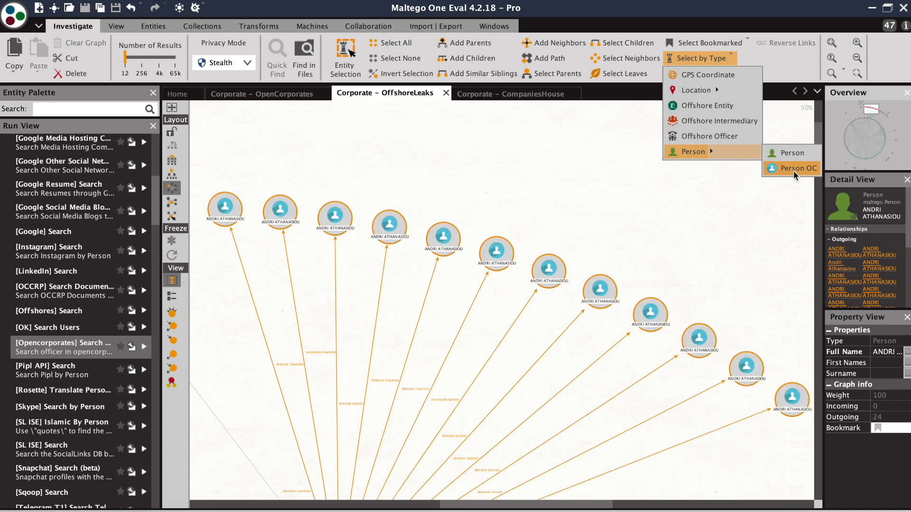
{"action": "left_click", "coordinate": [797, 169]}
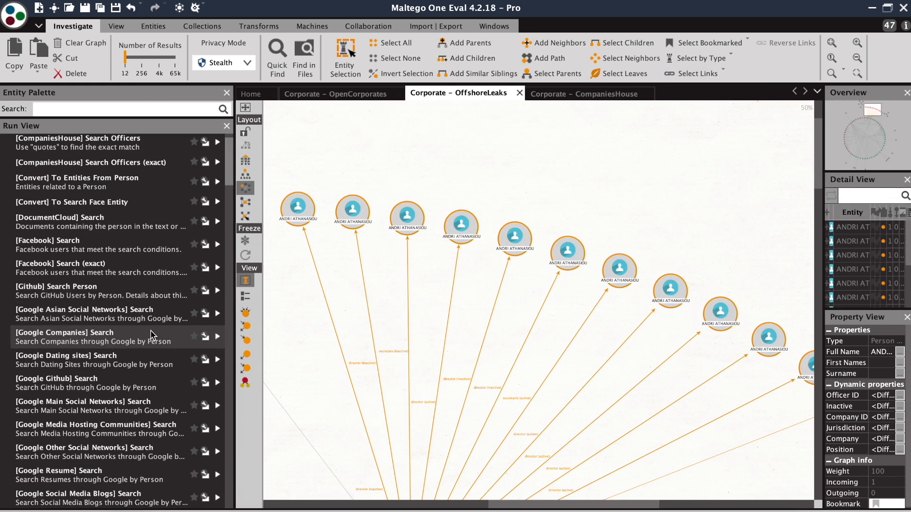
{"action": "scroll", "scroll_direction": "down", "scroll_amount": 3}
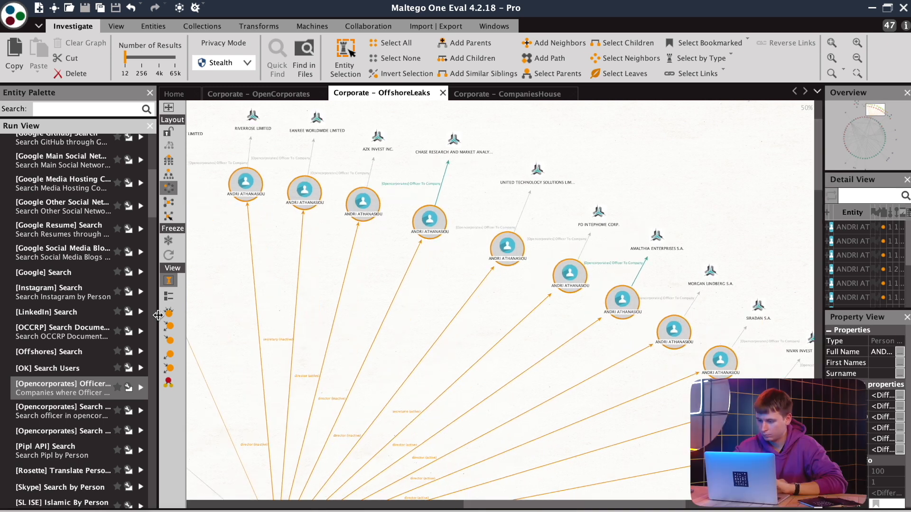
{"action": "mouse_move", "coordinate": [699, 58]}
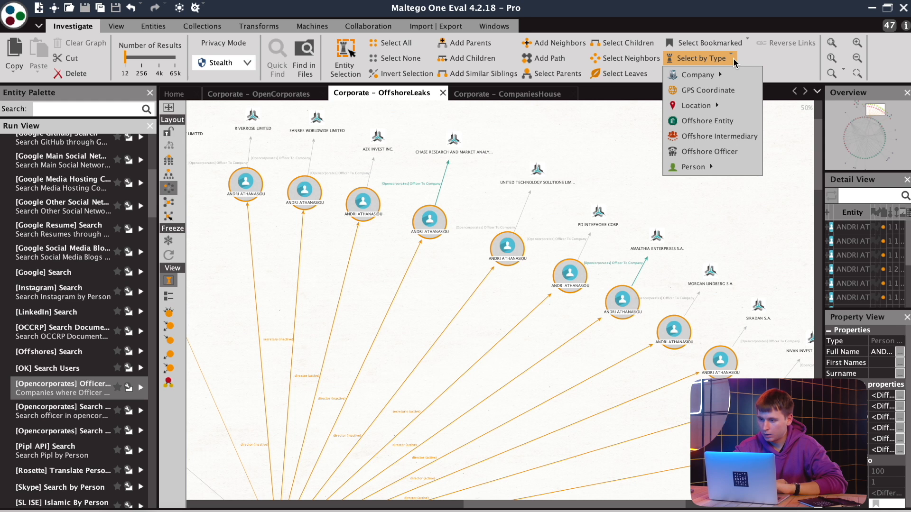
{"action": "mouse_move", "coordinate": [701, 74]}
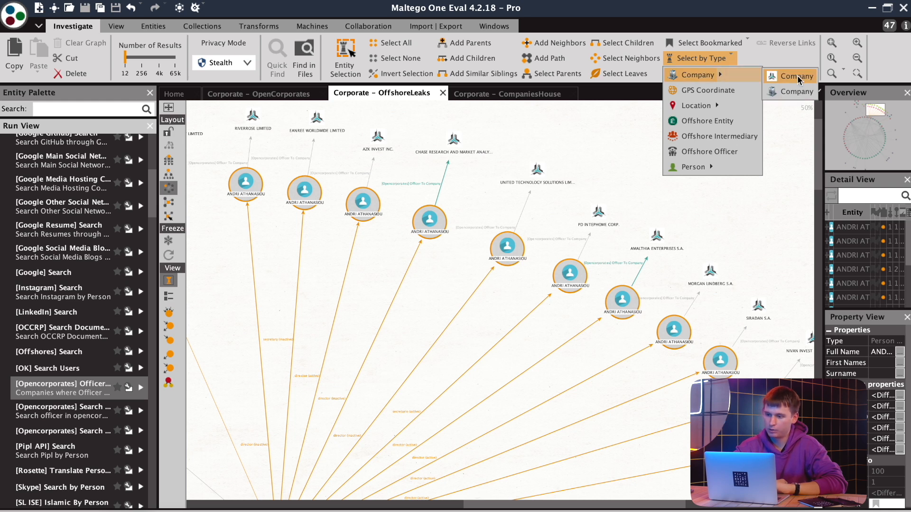
Step: Select all Company entities, run [OCCRP] Search Documents, then clear the selection
{"action": "left_click", "coordinate": [789, 76]}
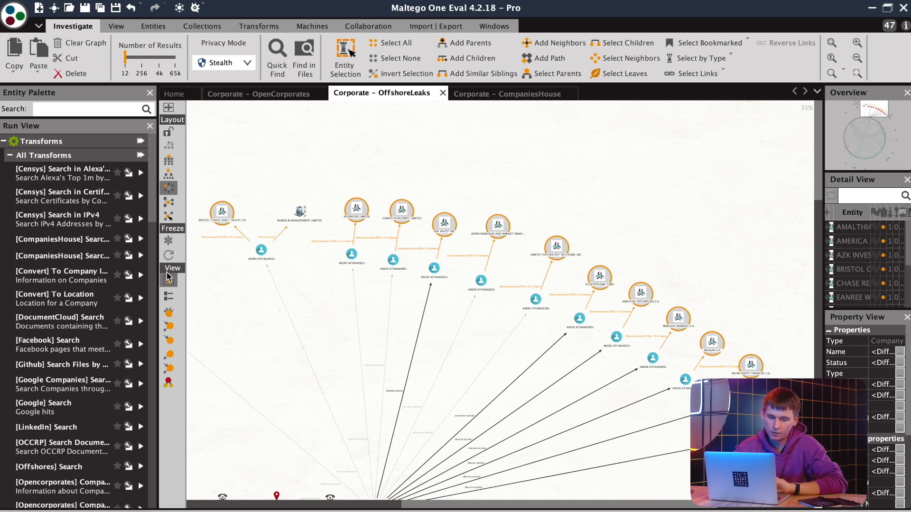
{"action": "scroll", "scroll_direction": "down", "scroll_amount": 3}
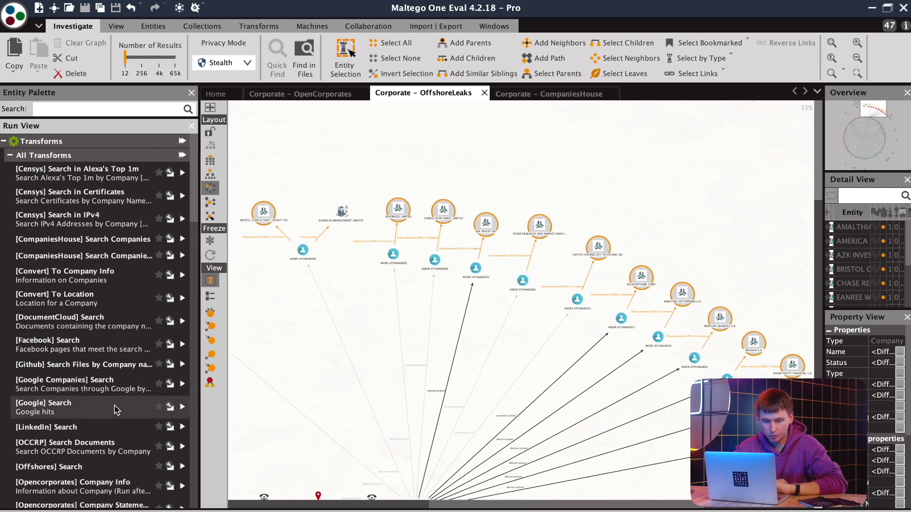
{"action": "mouse_move", "coordinate": [98, 447]}
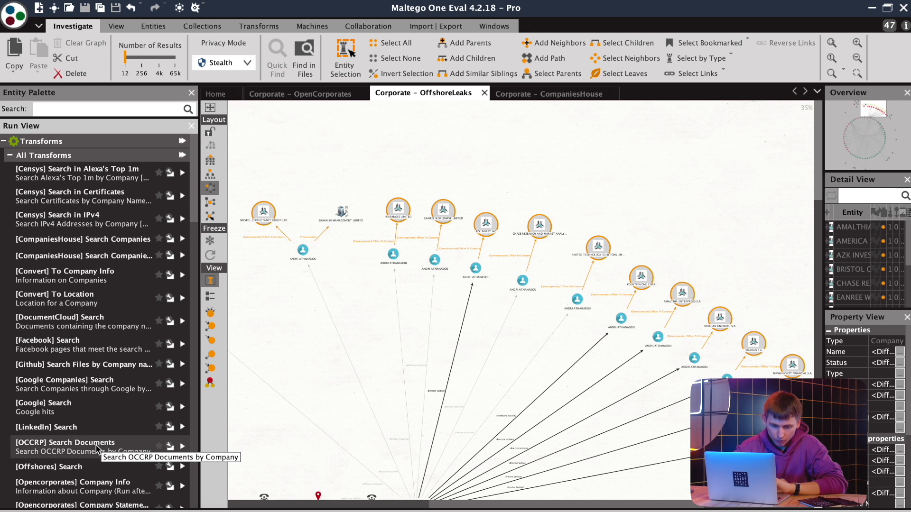
{"action": "mouse_move", "coordinate": [314, 344]}
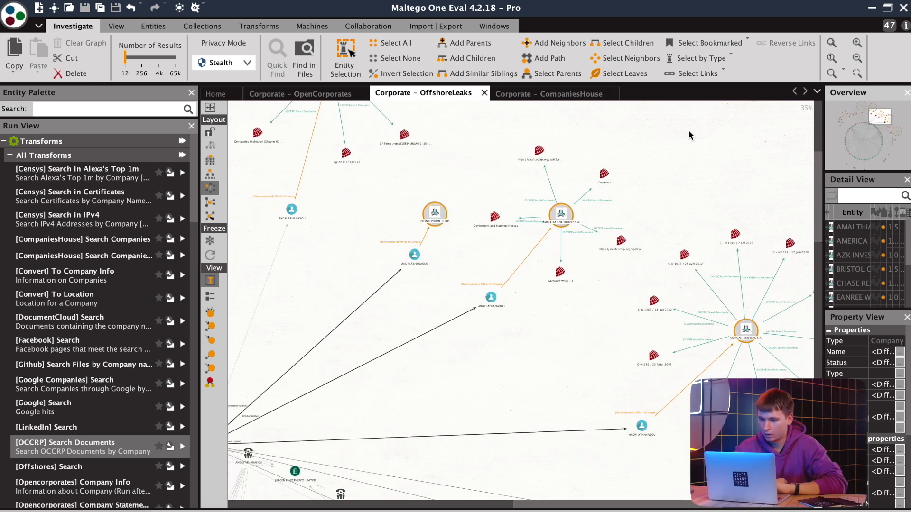
{"action": "left_click", "coordinate": [561, 118]}
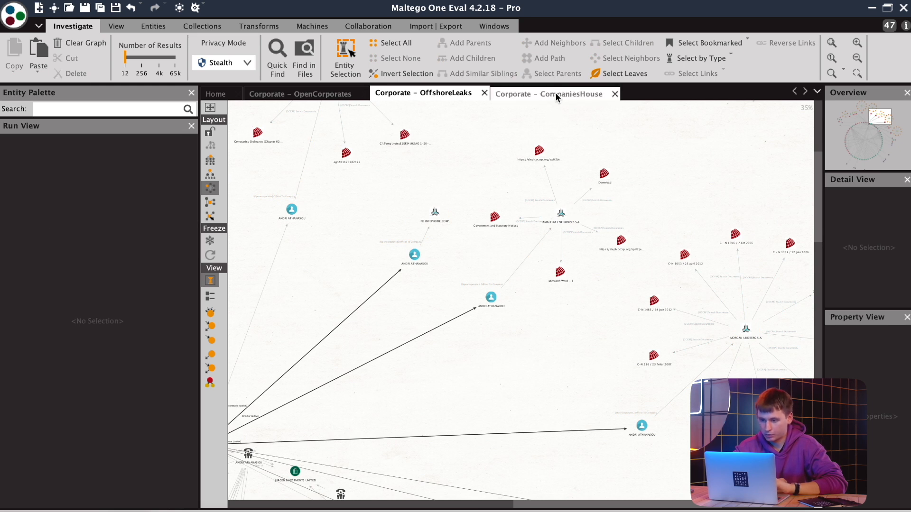
Step: Expand all five Companies House companies into officers, addresses and related companies via the Detail transforms
{"action": "left_click", "coordinate": [546, 94]}
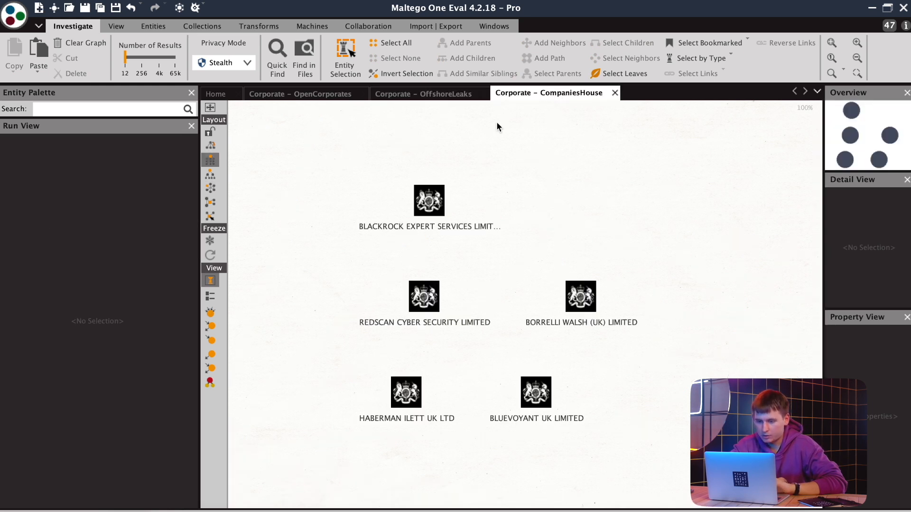
{"action": "mouse_move", "coordinate": [350, 163]}
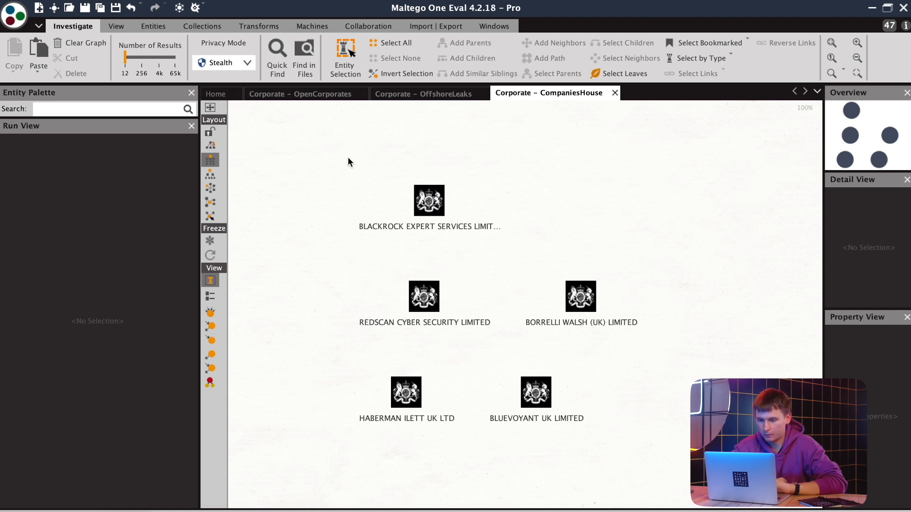
{"action": "left_click", "coordinate": [396, 43]}
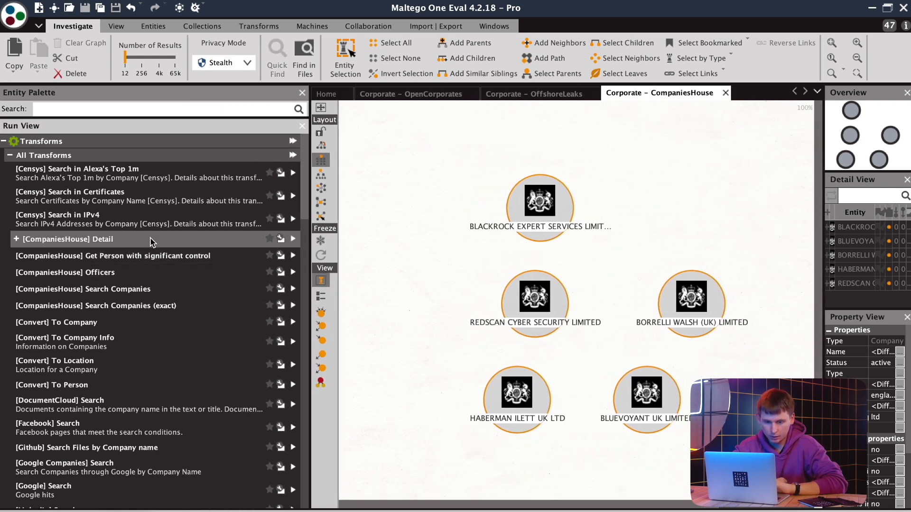
{"action": "mouse_move", "coordinate": [151, 258]}
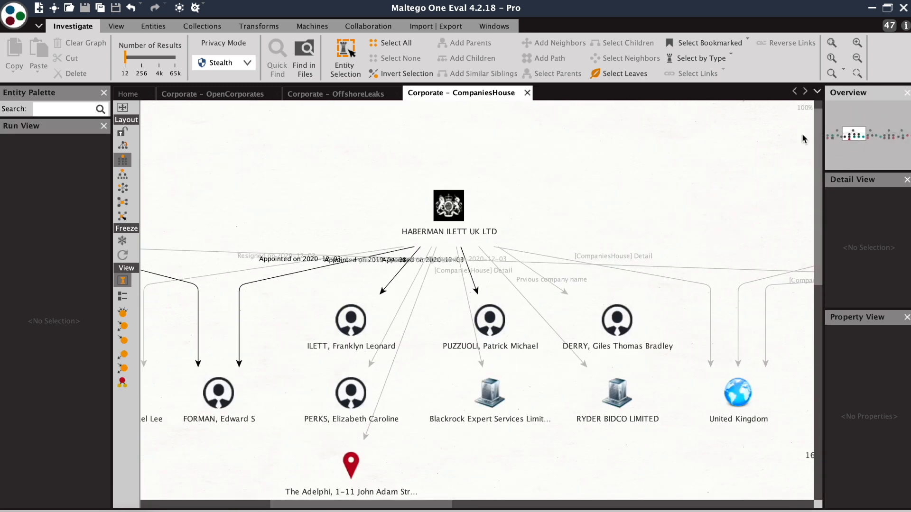
{"action": "left_click", "coordinate": [123, 203]}
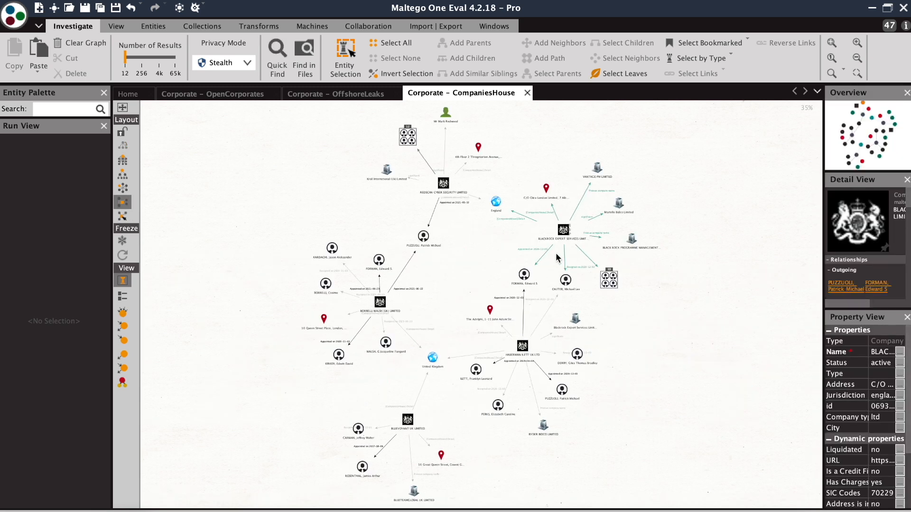
Step: Run the CompaniesHouse Appointments transform on officers Forman, Cauter and Puzzuoli
{"action": "left_click", "coordinate": [564, 281]}
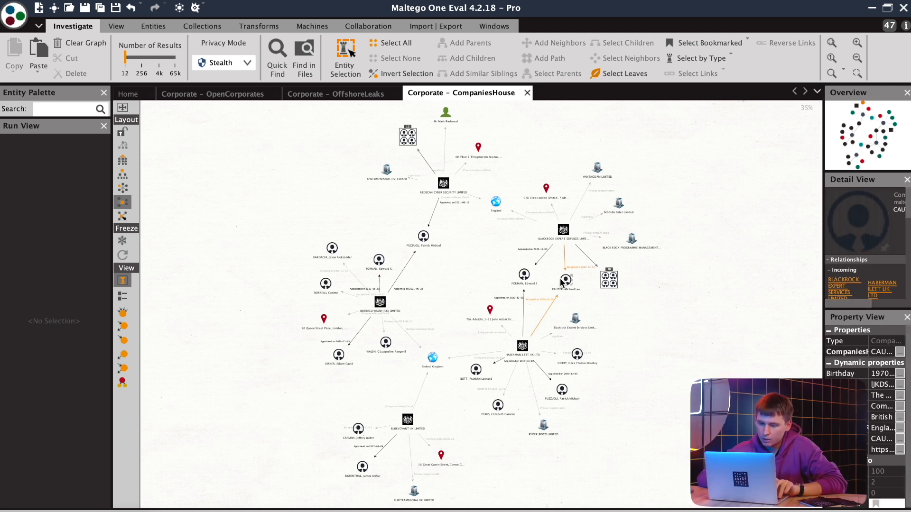
{"action": "left_click", "coordinate": [563, 281]}
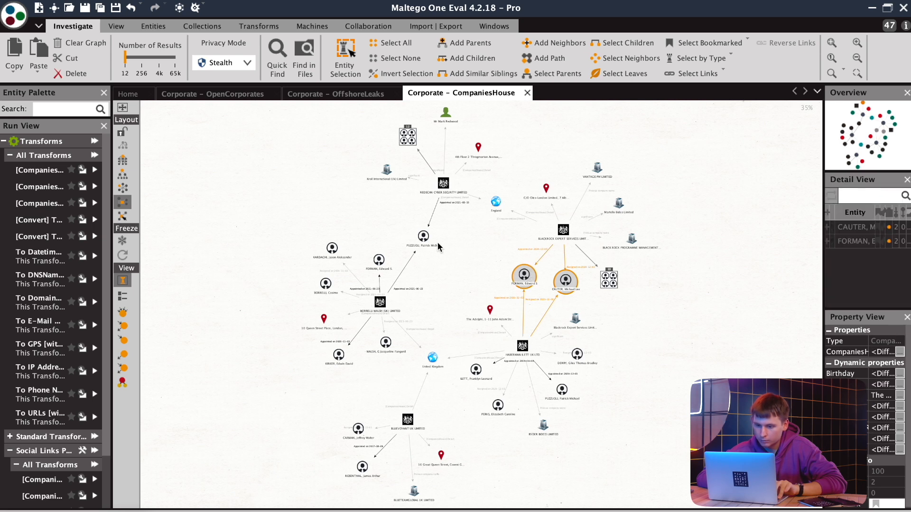
{"action": "left_click", "coordinate": [424, 236]}
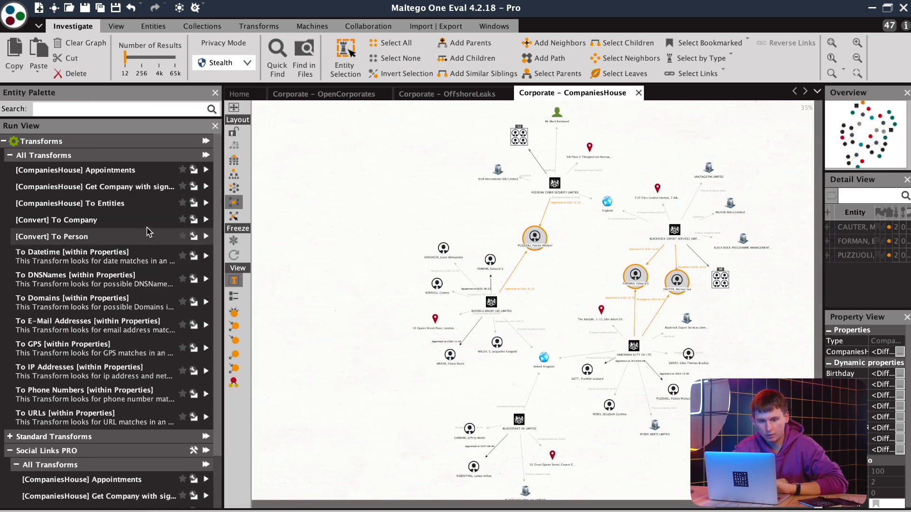
{"action": "left_click", "coordinate": [76, 170]}
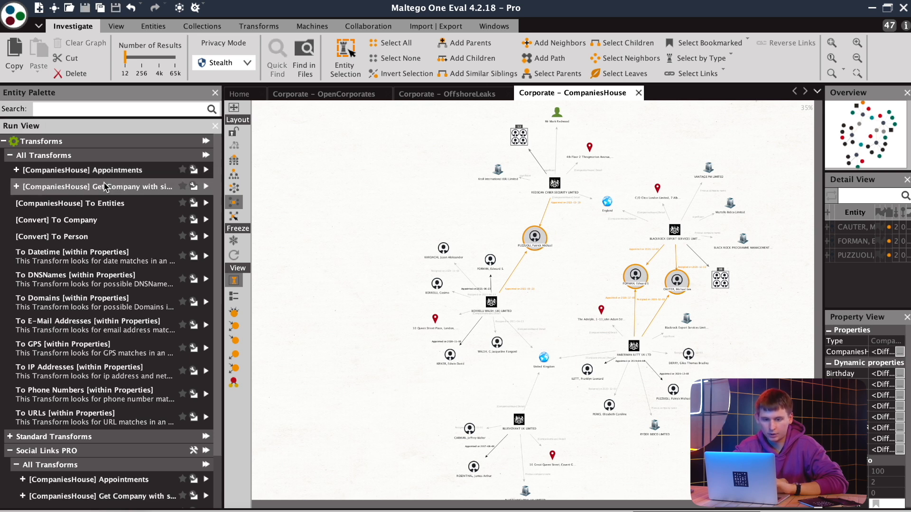
{"action": "left_click", "coordinate": [533, 238]}
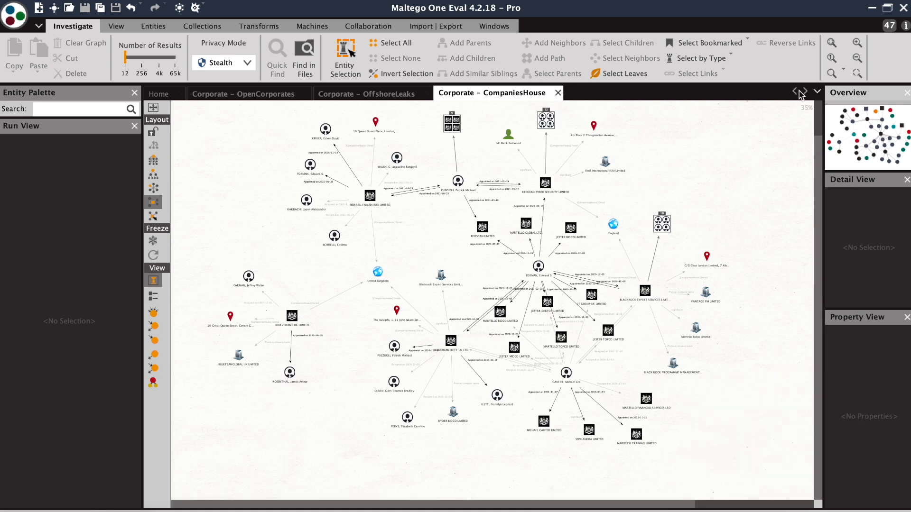
Step: Select every Company entity by type and browse the CompaniesHouse Detail transforms
{"action": "left_click", "coordinate": [700, 58]}
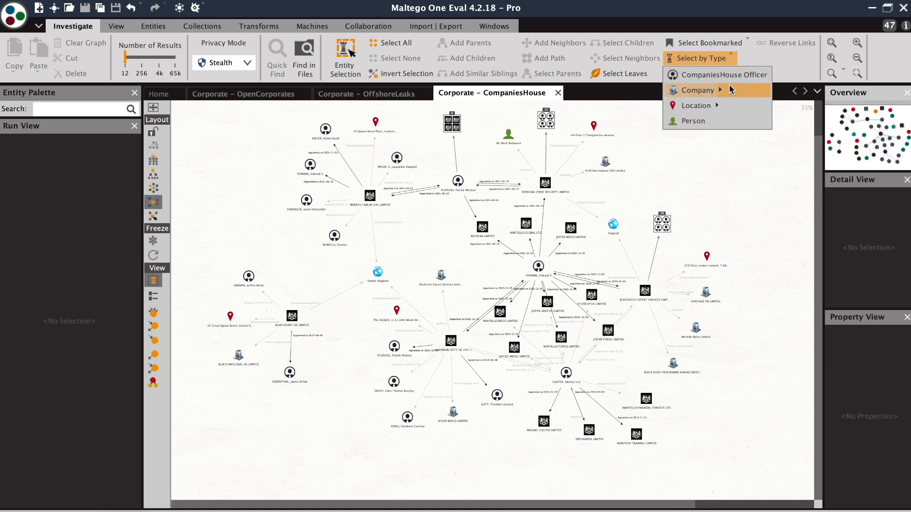
{"action": "left_click", "coordinate": [697, 90]}
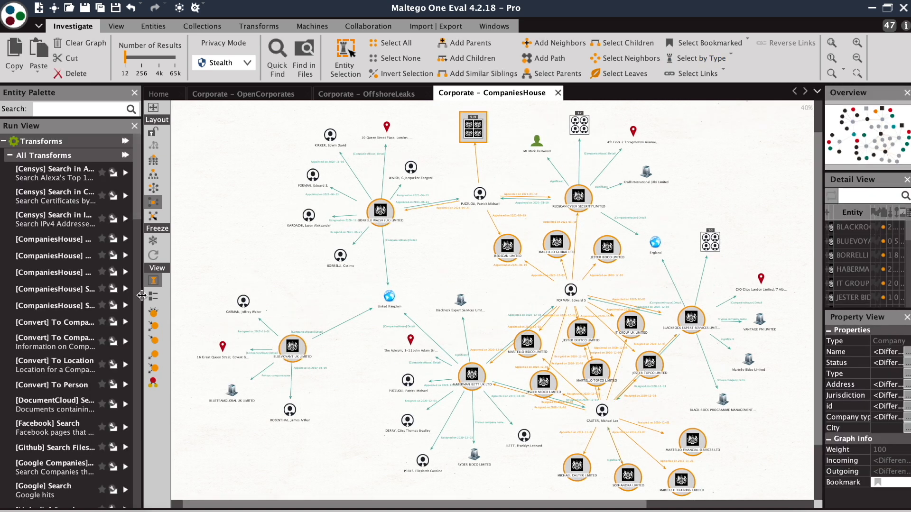
{"action": "left_click_drag", "start_coordinate": [138, 295], "coordinate": [222, 295]}
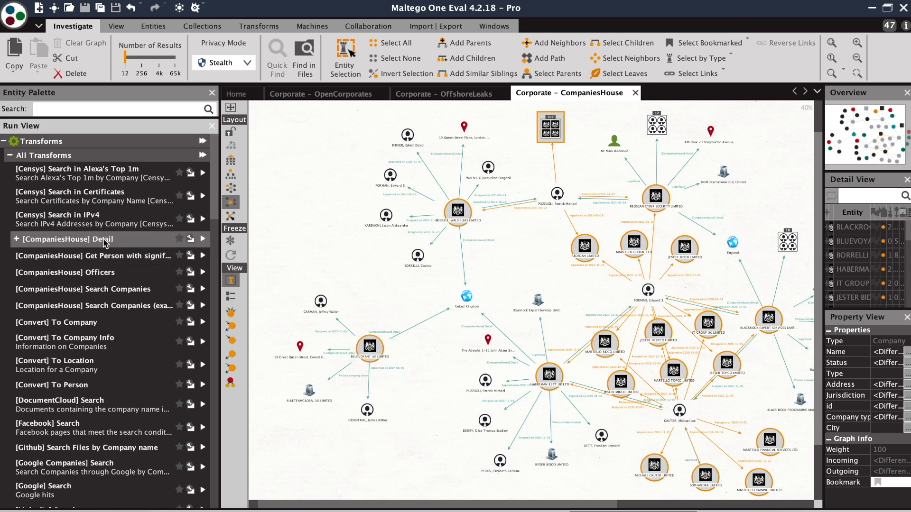
{"action": "mouse_move", "coordinate": [183, 255]}
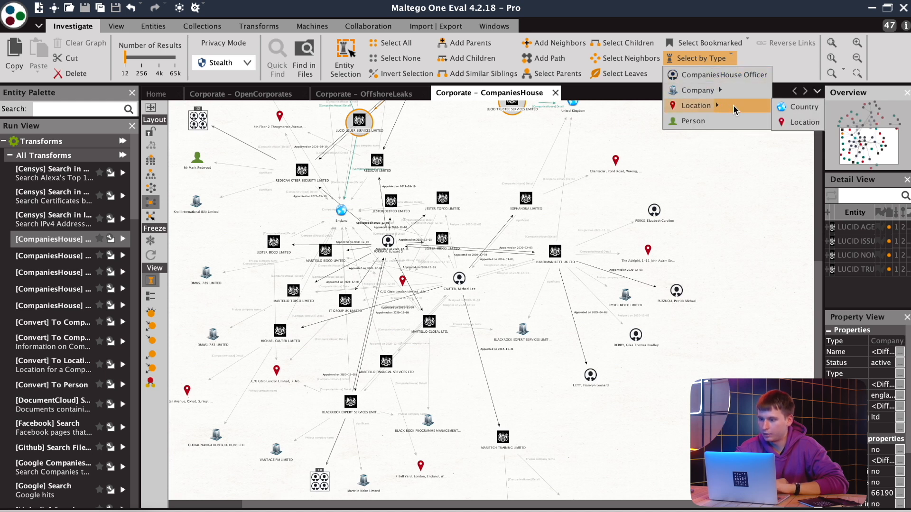
Step: Run the To GPS transform on all Location entities to add coordinates for the addresses
{"action": "left_click", "coordinate": [695, 106]}
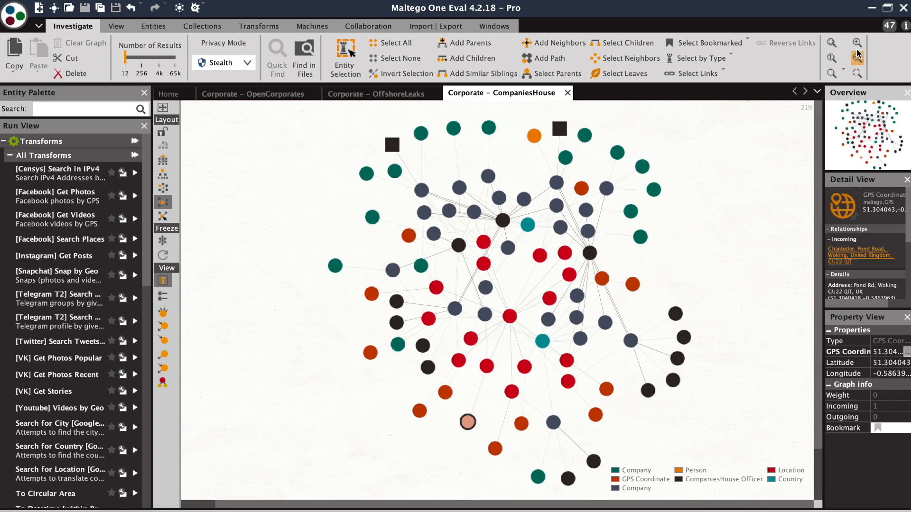
{"action": "left_click", "coordinate": [856, 43]}
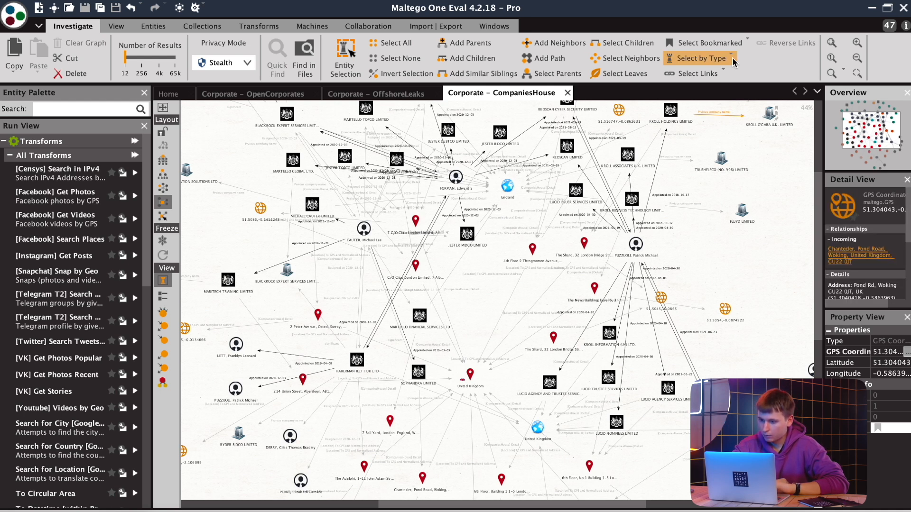
Step: Run the Facebook by-GPS transforms on all GPS Coordinate entities for pages, photos and videos
{"action": "left_click", "coordinate": [697, 58]}
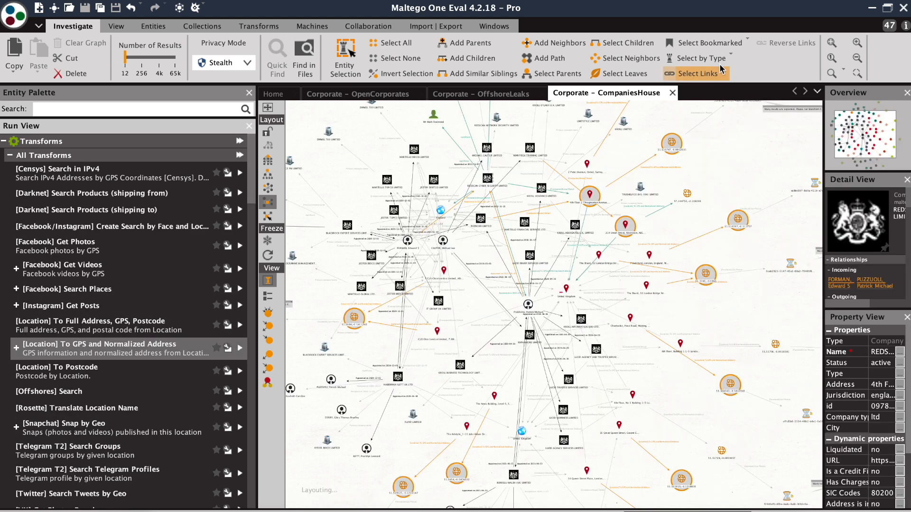
{"action": "left_click", "coordinate": [700, 58]}
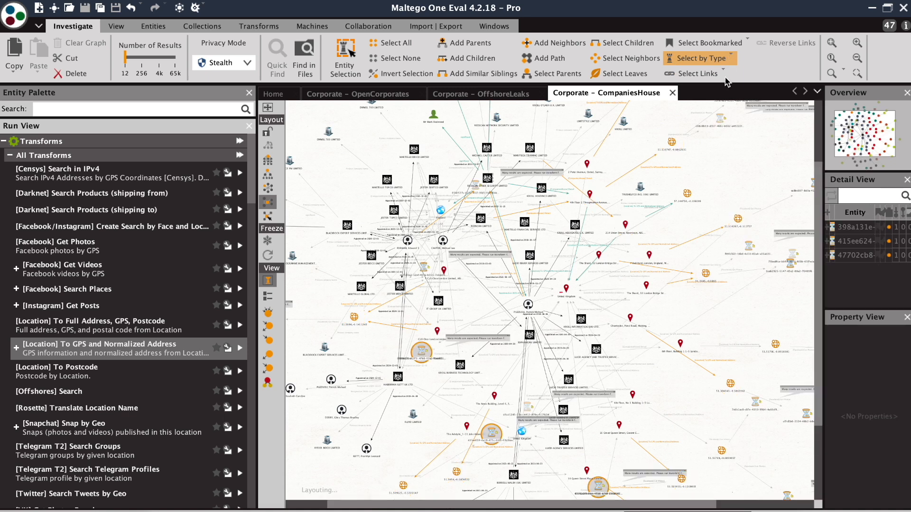
{"action": "left_click", "coordinate": [699, 58]}
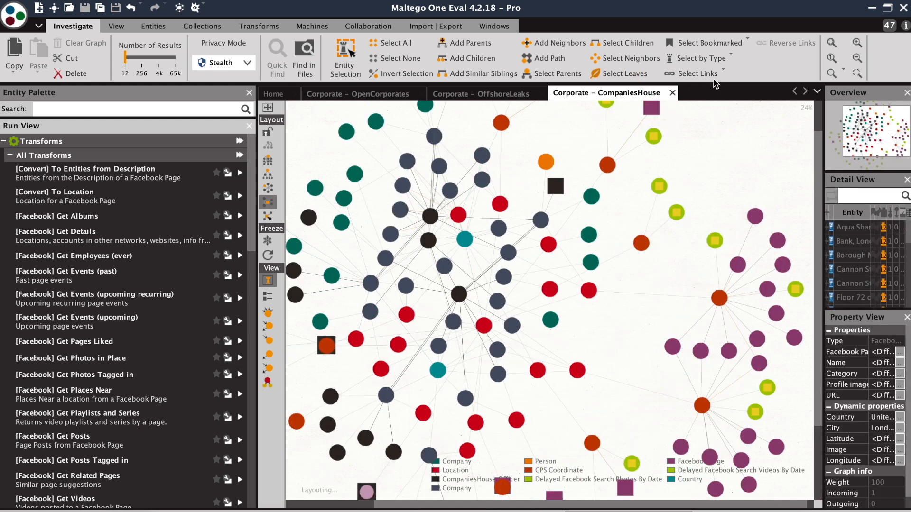
Step: Run the Instagram geo transforms on all GPS Coordinate entities for nearby photos and videos
{"action": "left_click", "coordinate": [699, 58]}
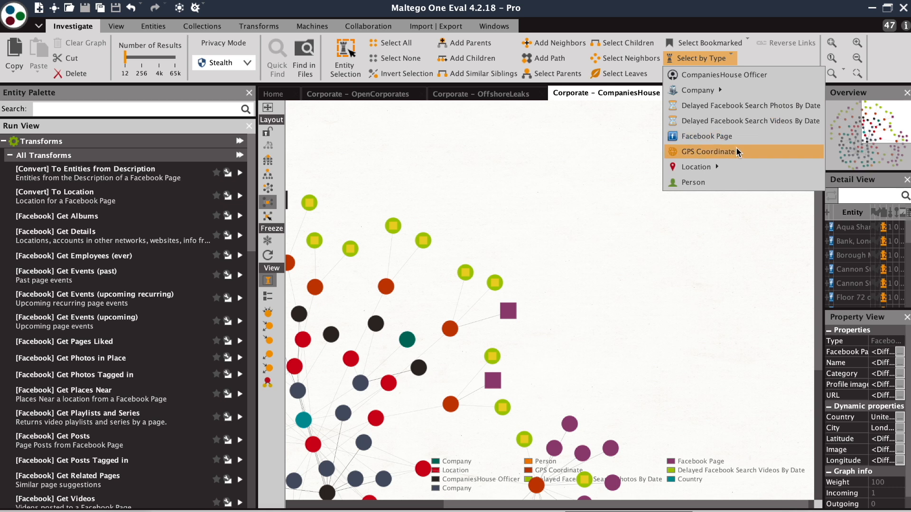
{"action": "left_click", "coordinate": [707, 152]}
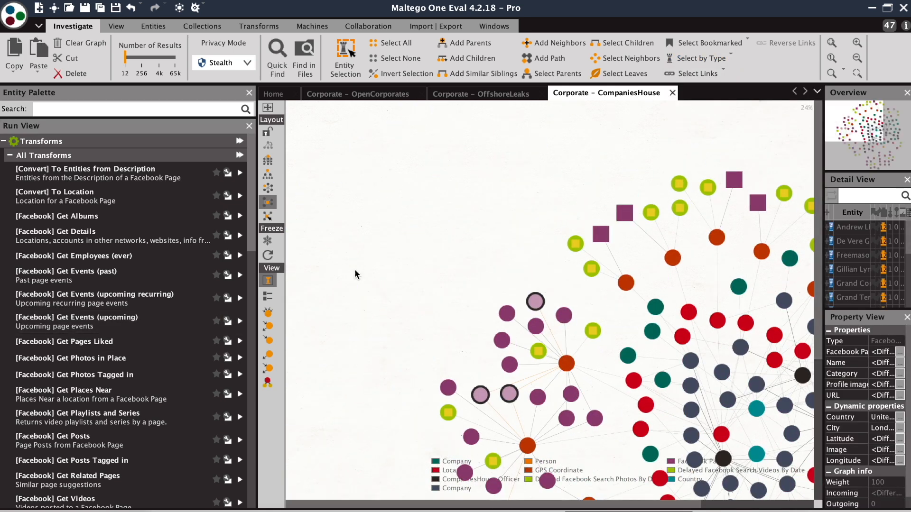
{"action": "left_click", "coordinate": [699, 58]}
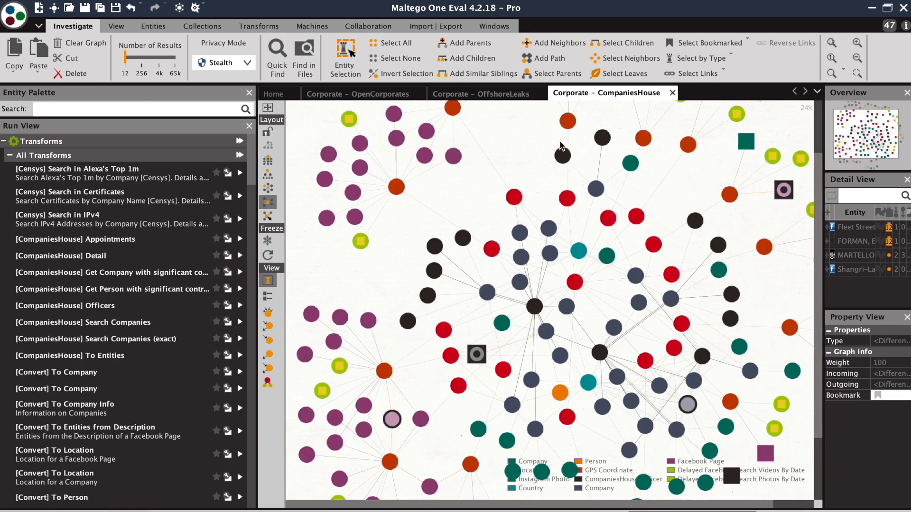
Step: Run the Snapchat geo transform on the GPS coordinates and fit the whole graph in view
{"action": "left_click", "coordinate": [700, 58]}
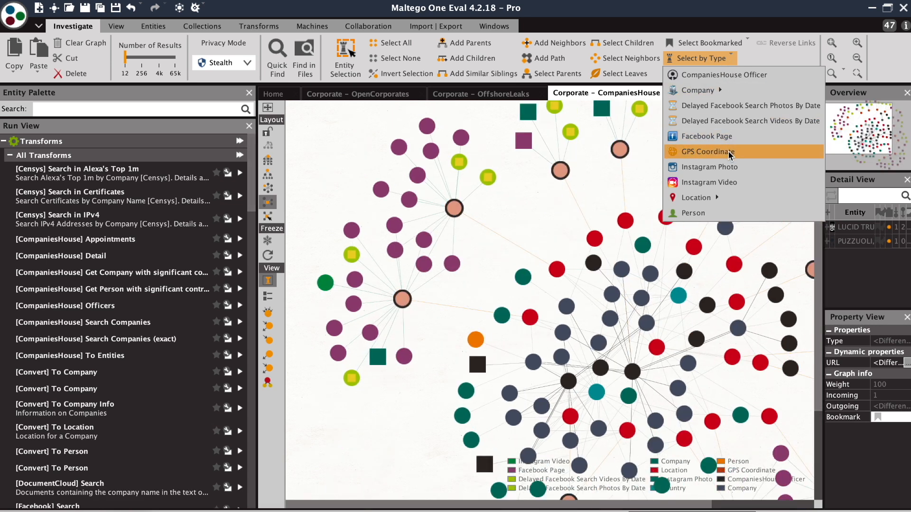
{"action": "left_click", "coordinate": [710, 151]}
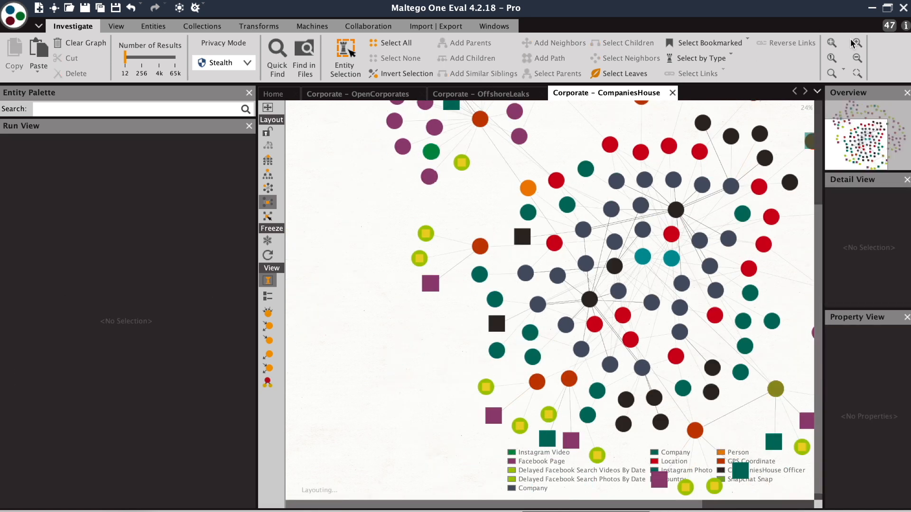
{"action": "left_click", "coordinate": [856, 43]}
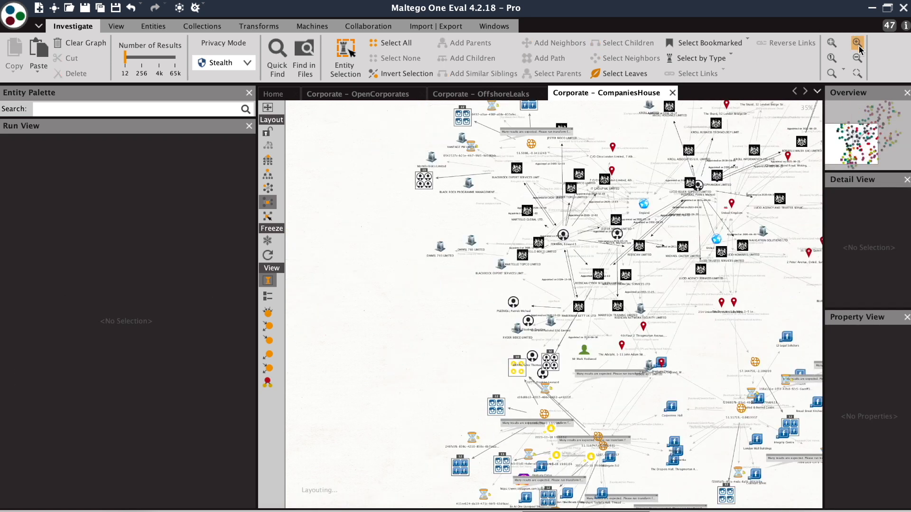
{"action": "left_click", "coordinate": [857, 43]}
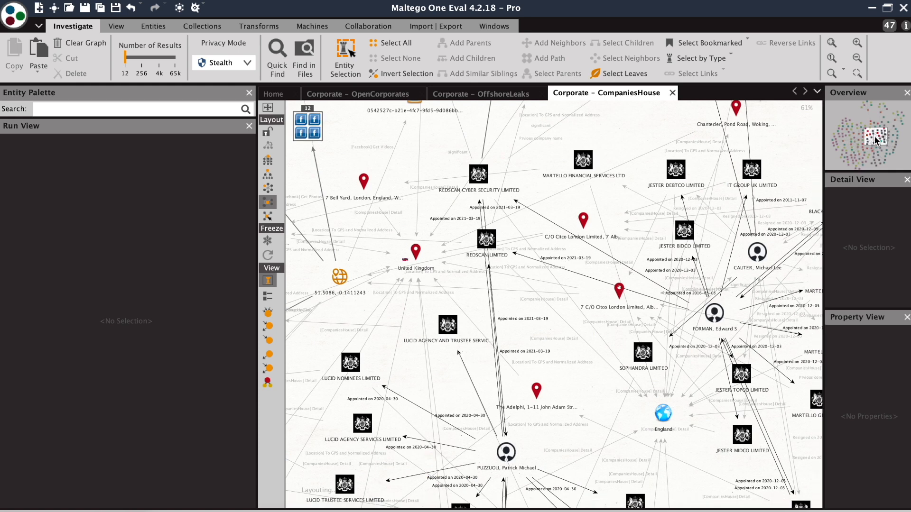
{"action": "left_click", "coordinate": [856, 58]}
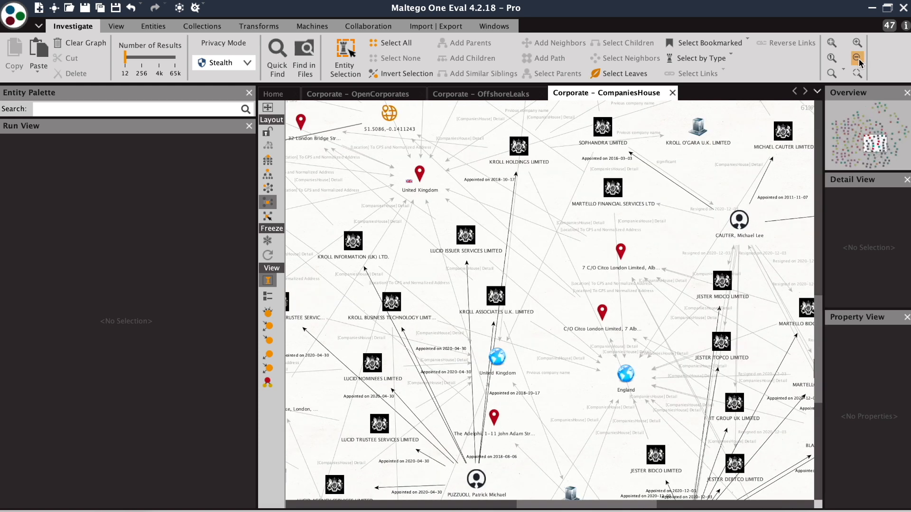
{"action": "left_click", "coordinate": [856, 57]}
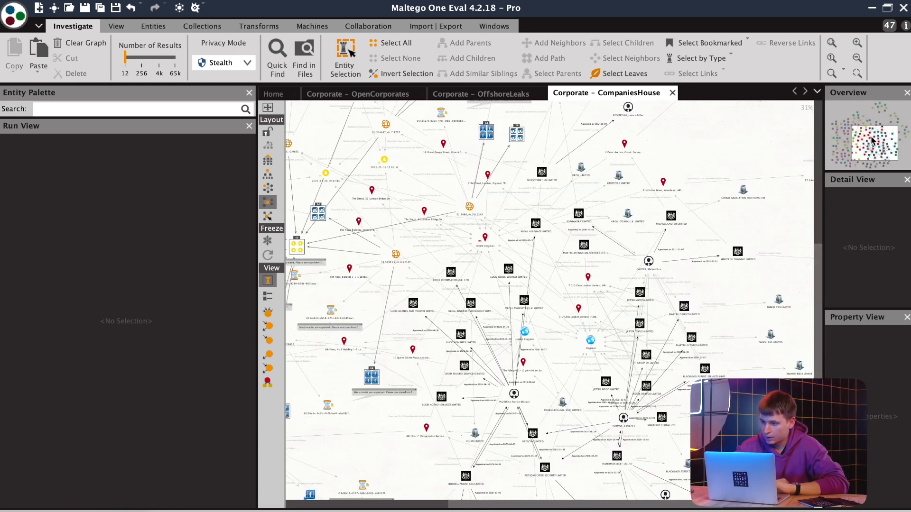